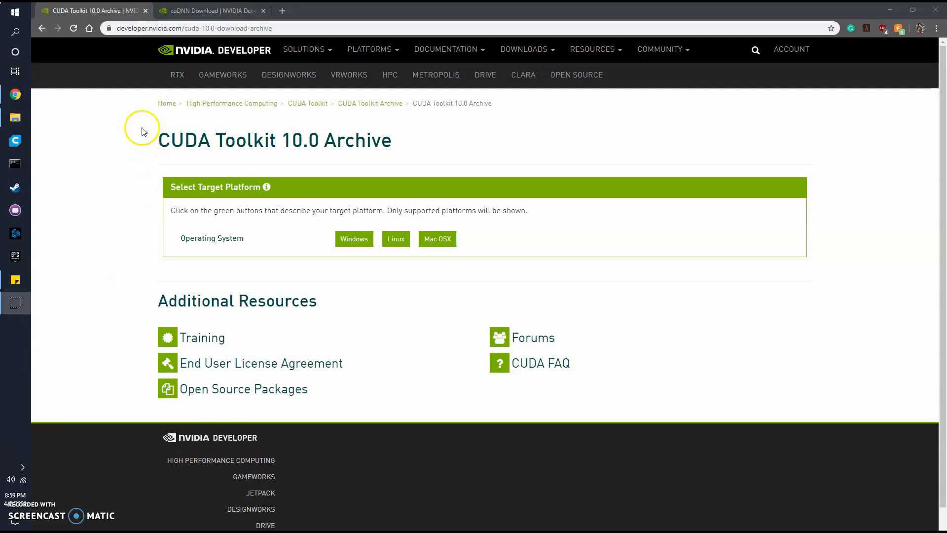
mouse_move(183, 158)
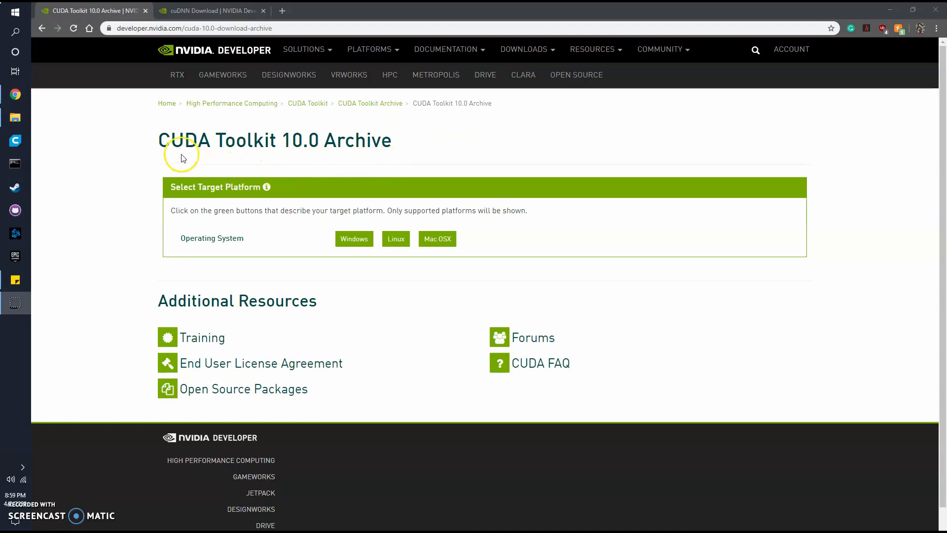
mouse_move(461, 144)
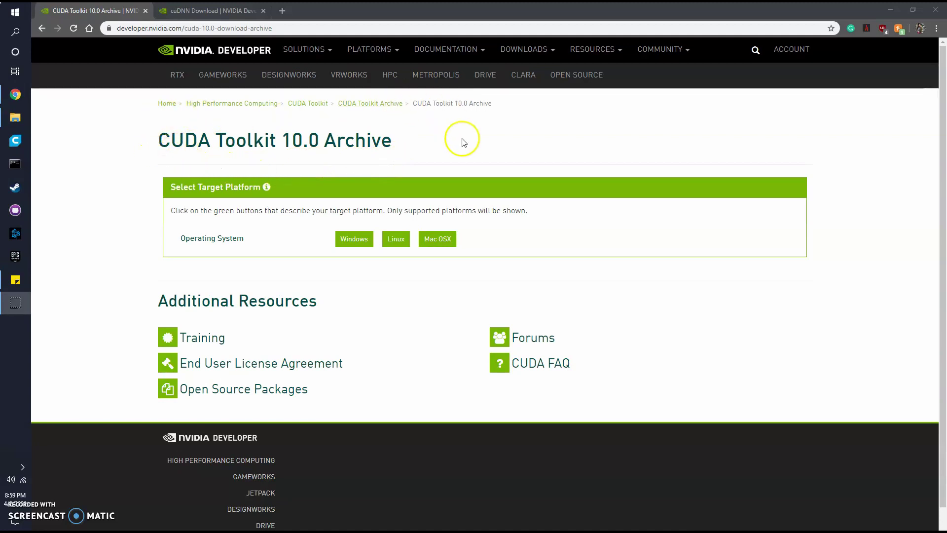
mouse_move(305, 157)
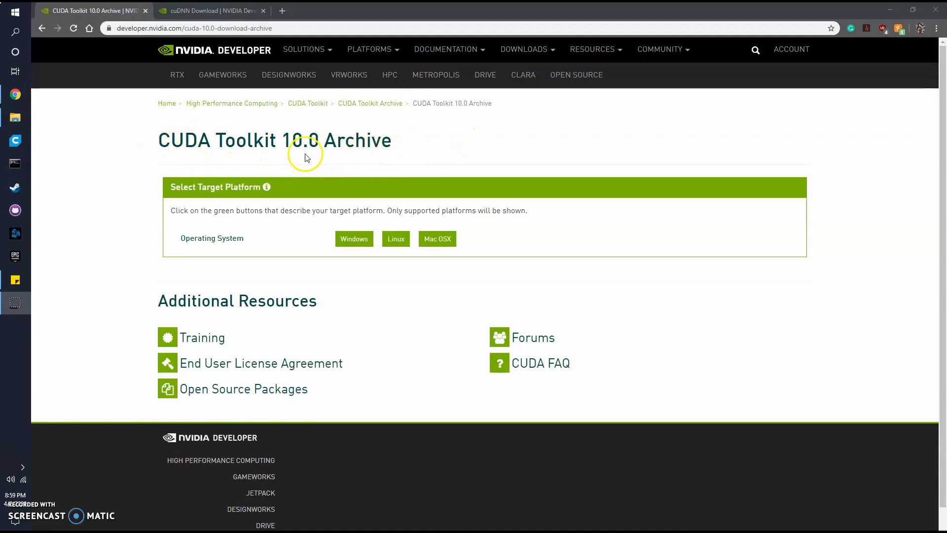
mouse_move(163, 118)
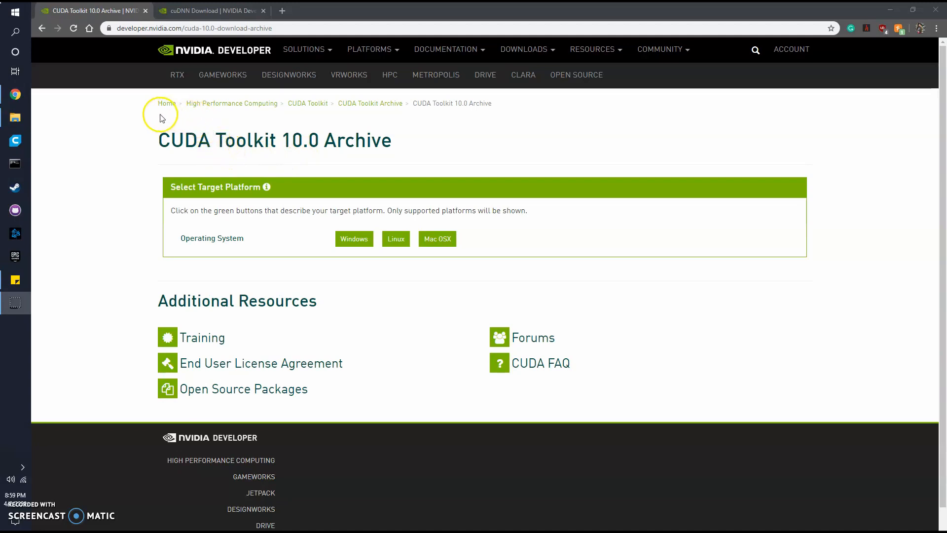
mouse_move(149, 147)
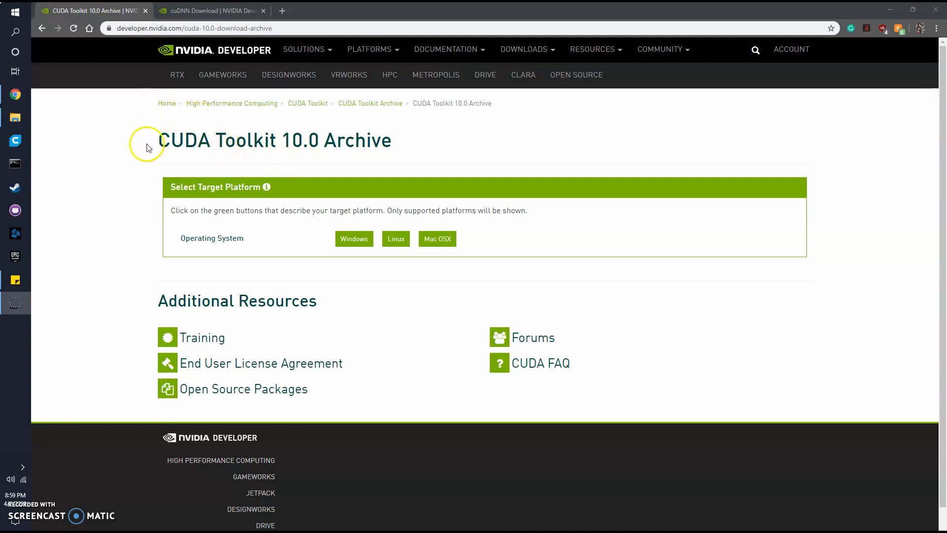
mouse_move(216, 137)
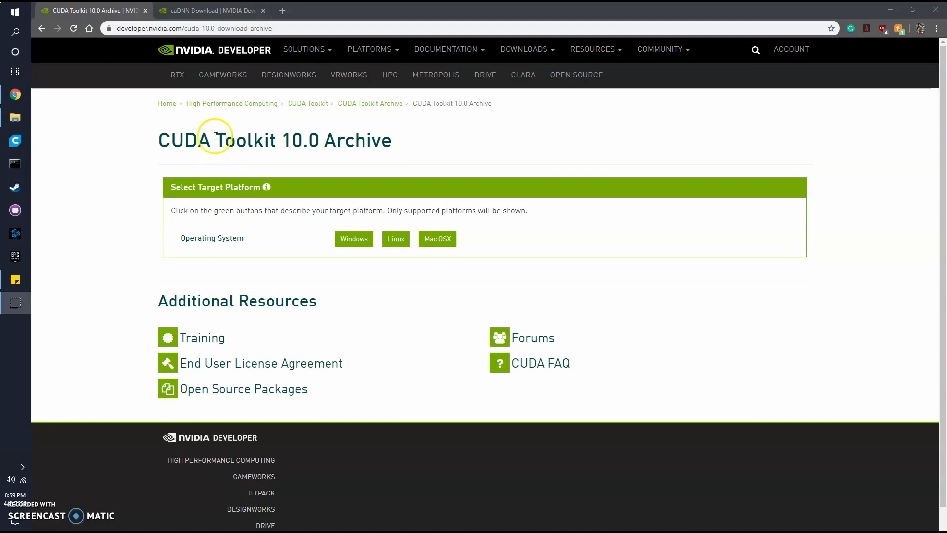
mouse_move(274, 121)
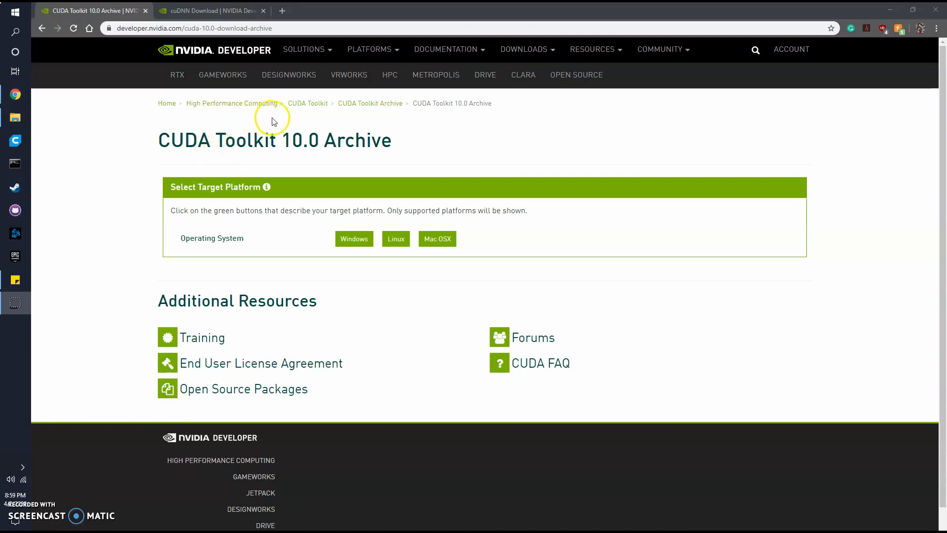
mouse_move(261, 122)
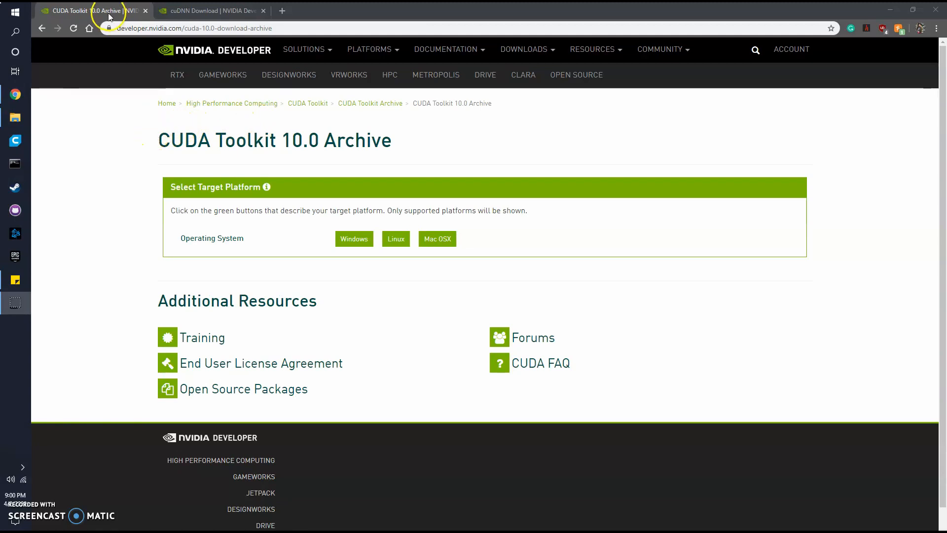
Show the cuDNN Download page listing the v7.6.5 downloads per CUDA version
left_click(208, 10)
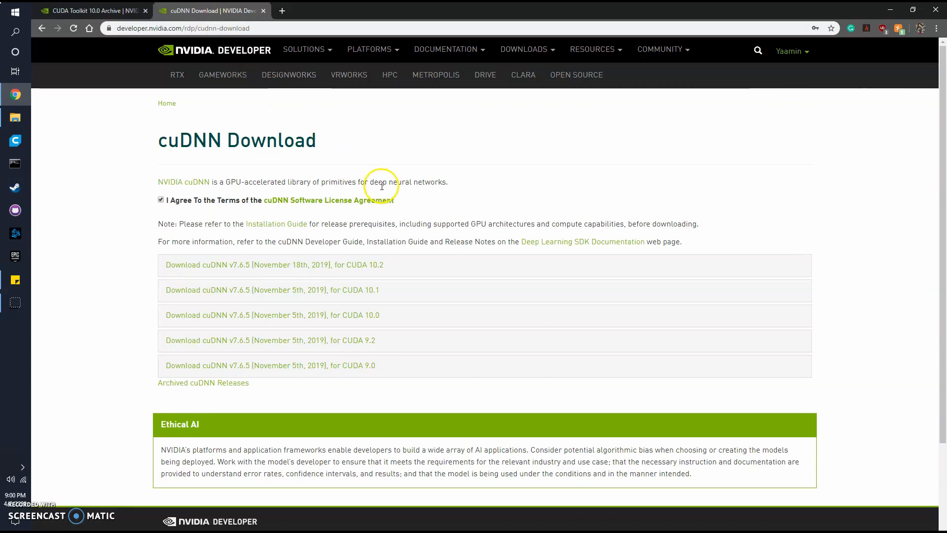
mouse_move(163, 177)
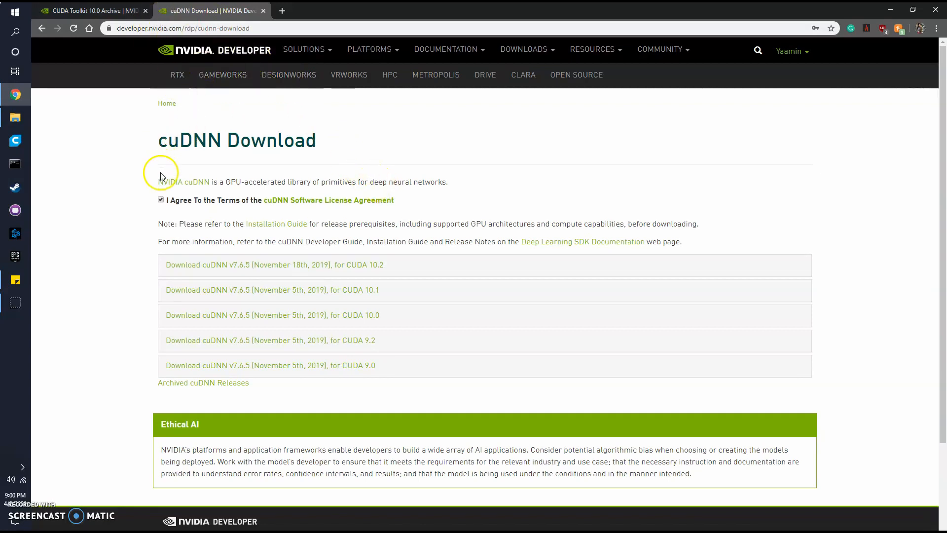
mouse_move(690, 113)
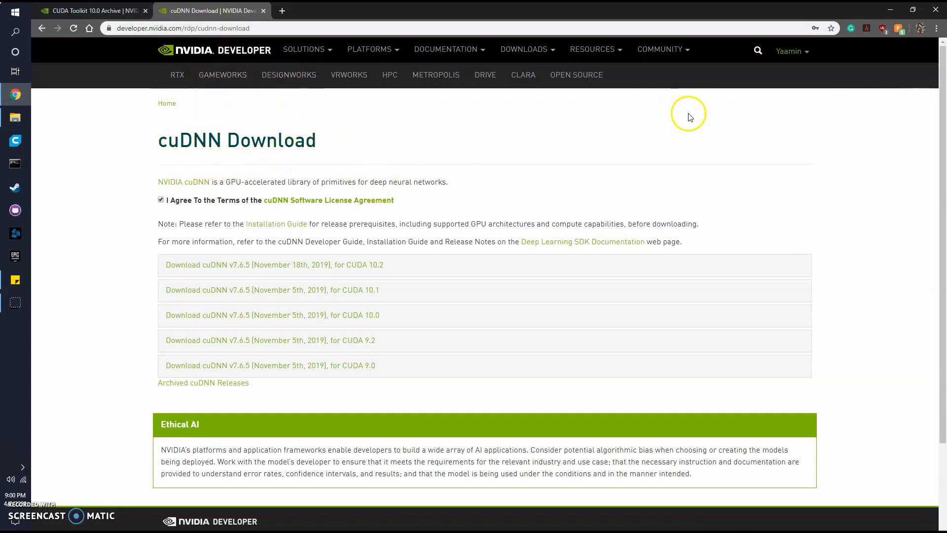
mouse_move(506, 214)
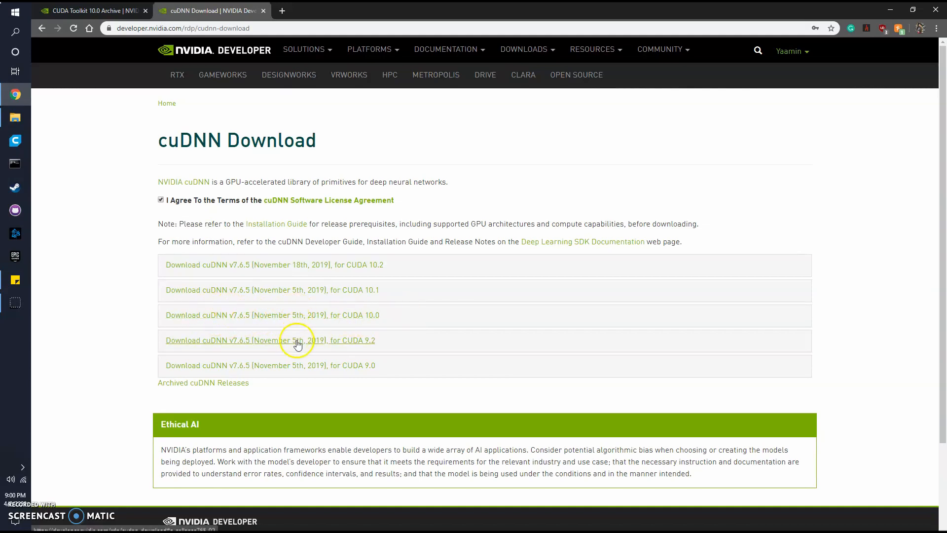
mouse_move(308, 304)
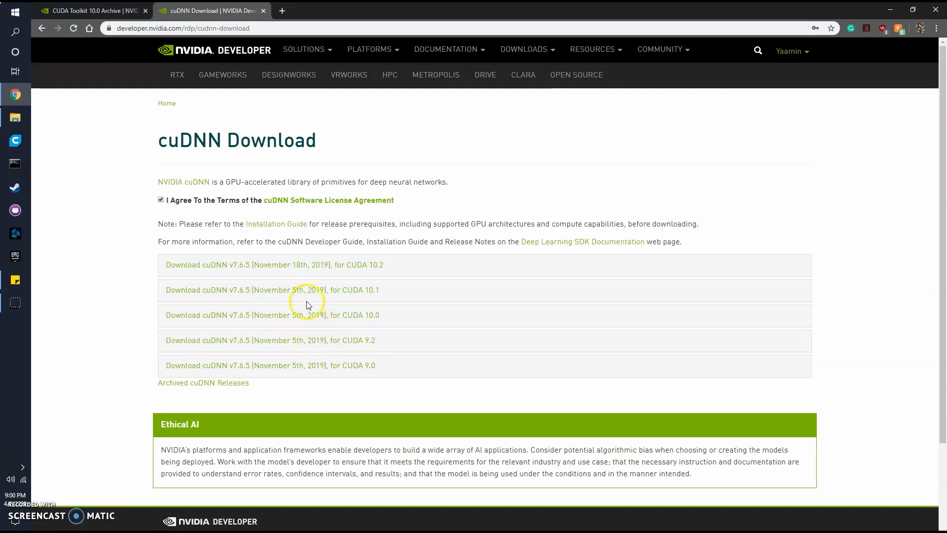
mouse_move(299, 318)
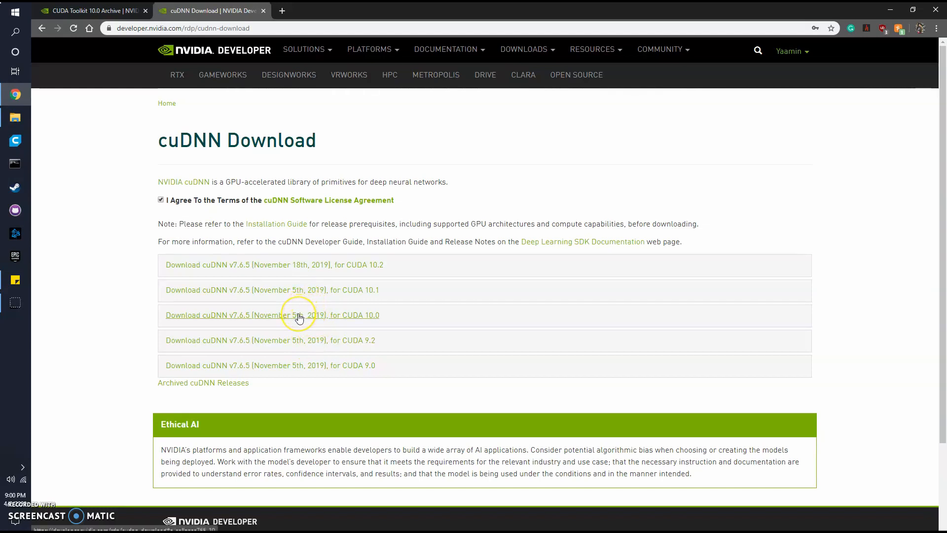
mouse_move(107, 144)
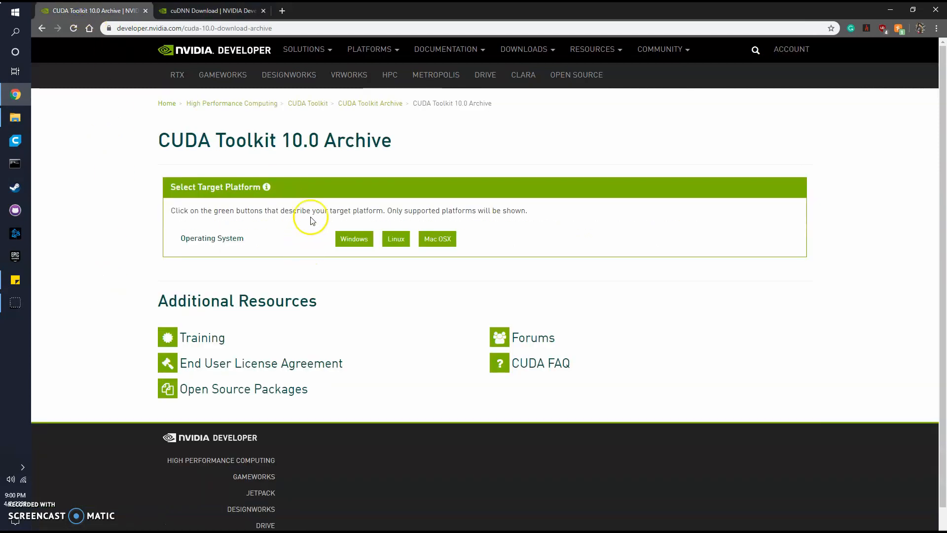
left_click(208, 11)
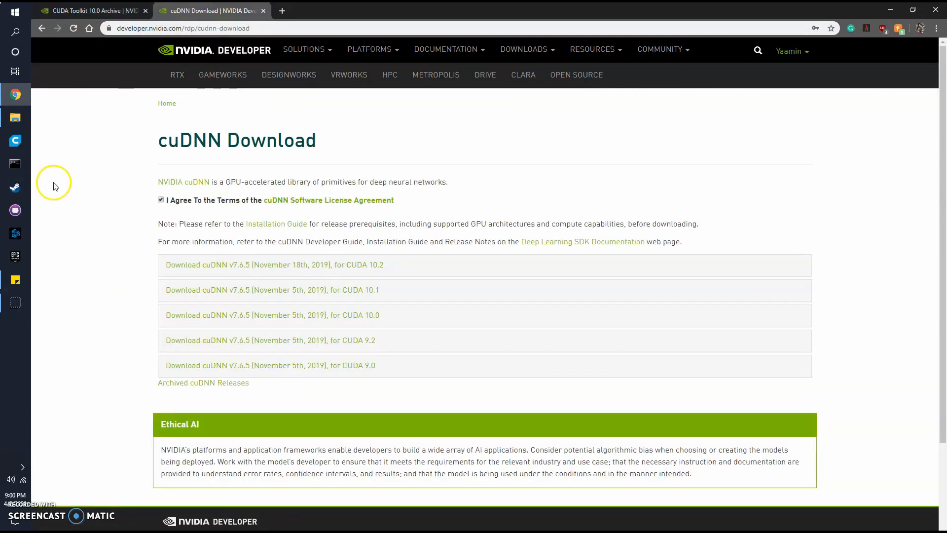
mouse_move(15, 117)
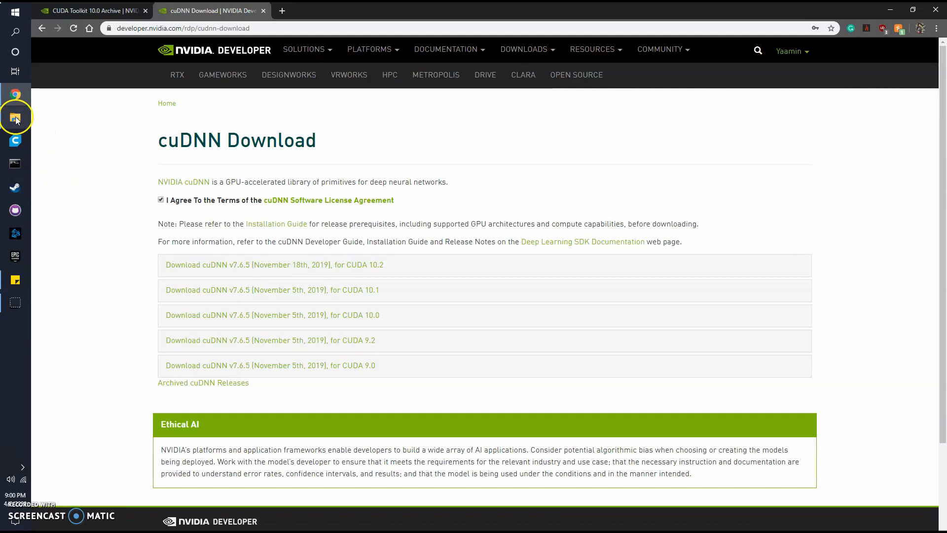
Open This PC's system properties and its Environment Variables dialog from File Explorer
left_click(16, 118)
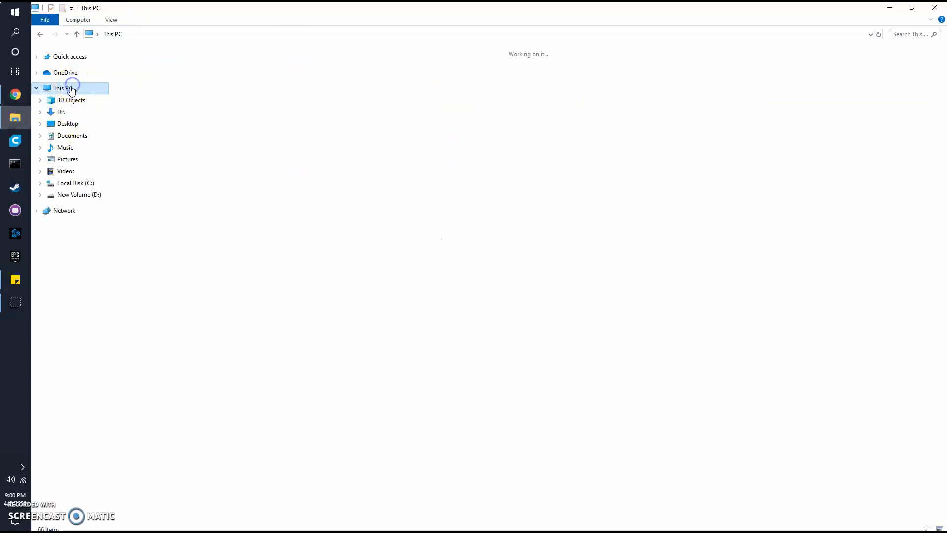
right_click(72, 88)
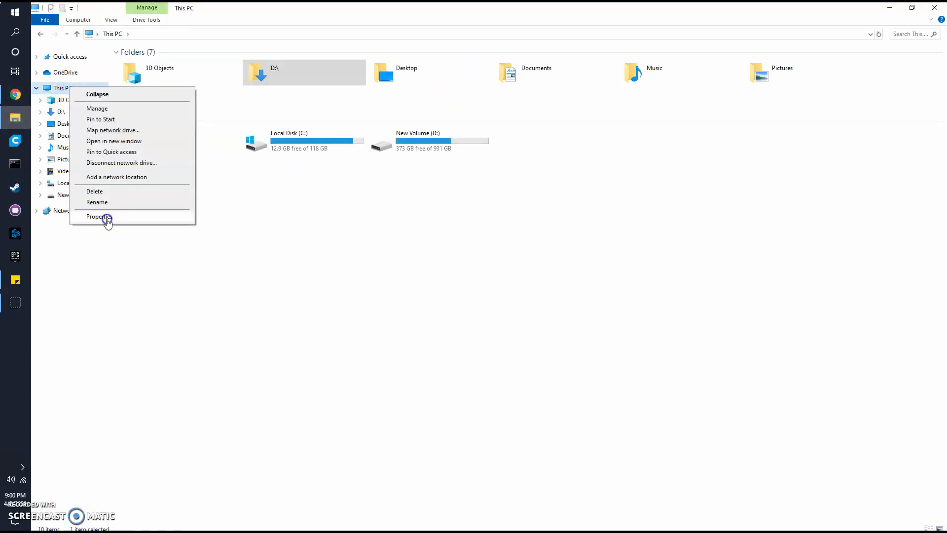
left_click(104, 217)
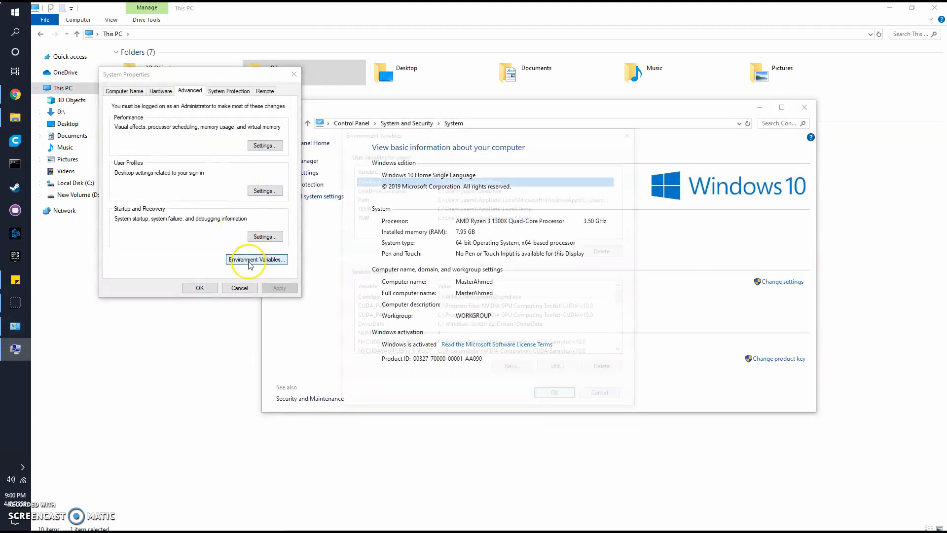
left_click(256, 259)
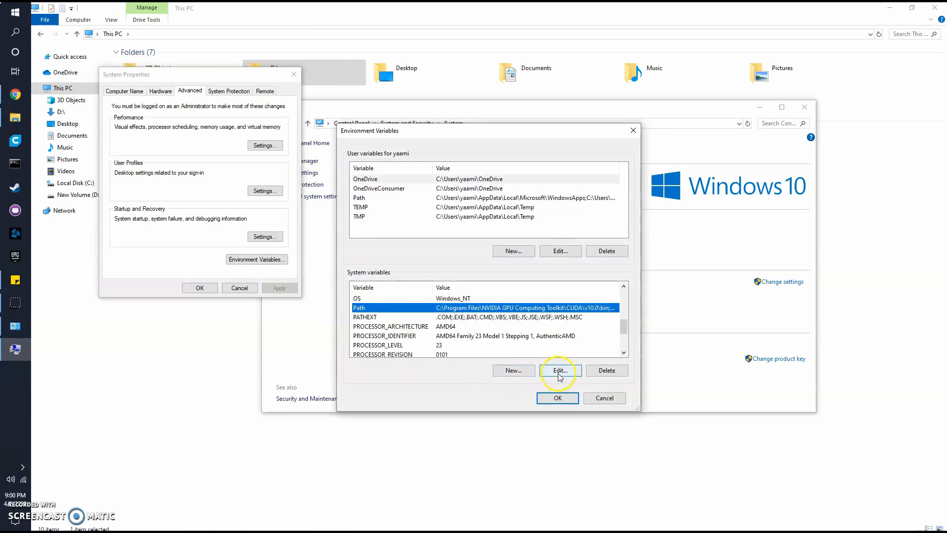
Inspect the system Path entries, including the CUDA v10.0 bin paths
left_click(560, 371)
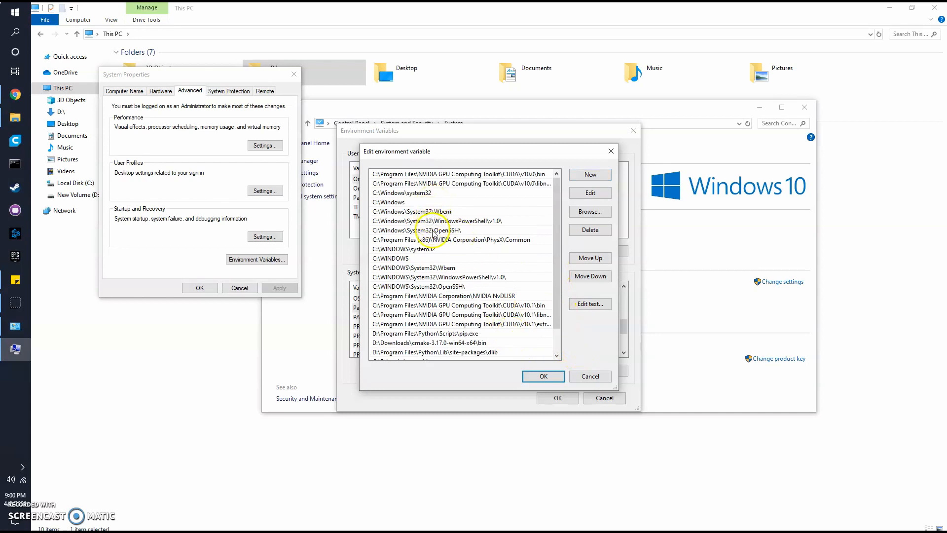
left_click(462, 184)
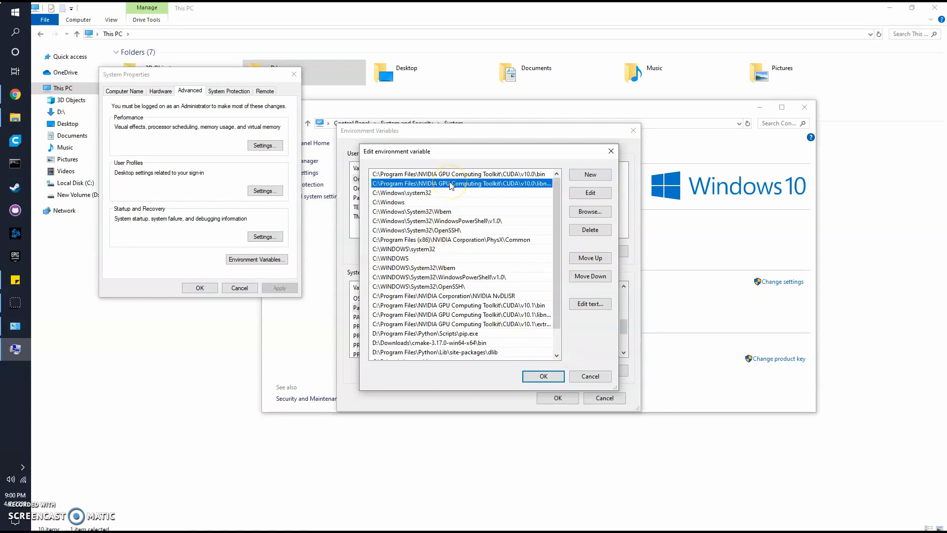
left_click(461, 174)
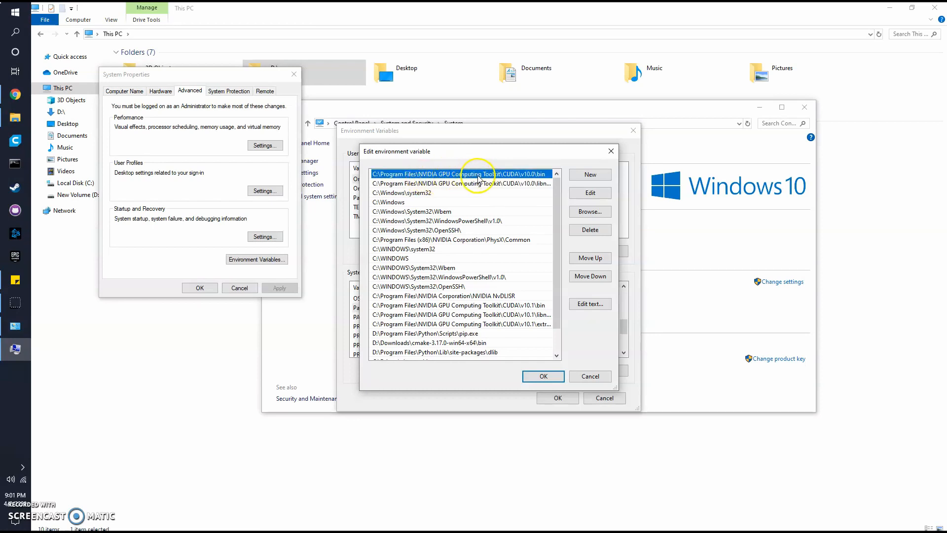
left_click(464, 183)
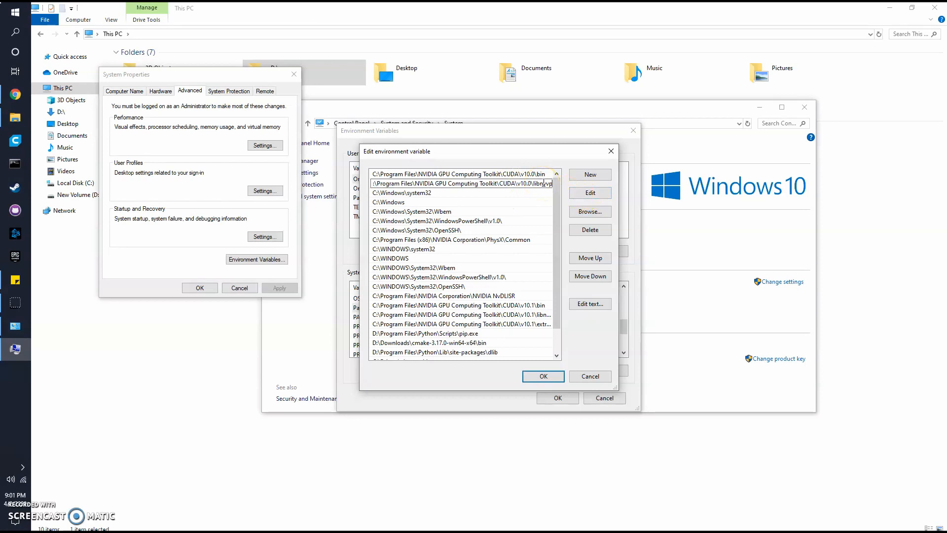
left_click(412, 211)
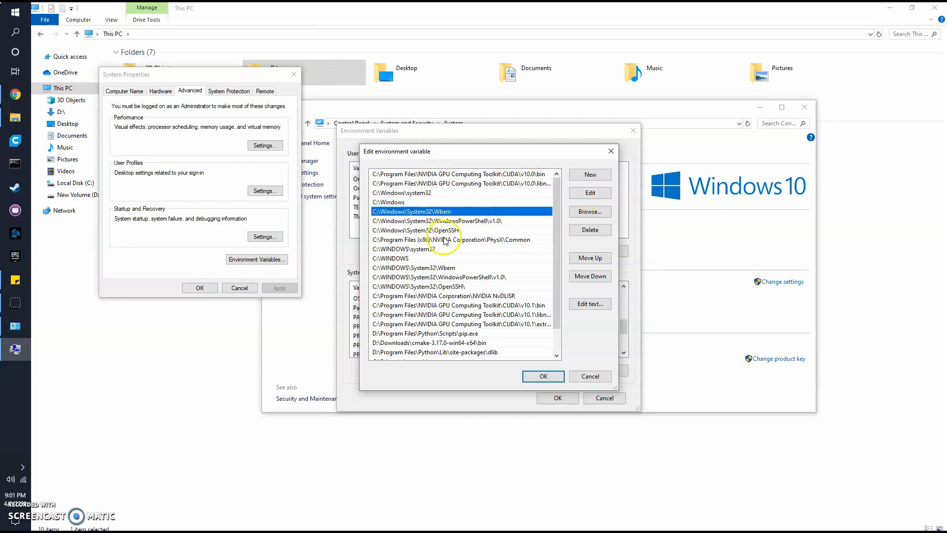
mouse_move(458, 197)
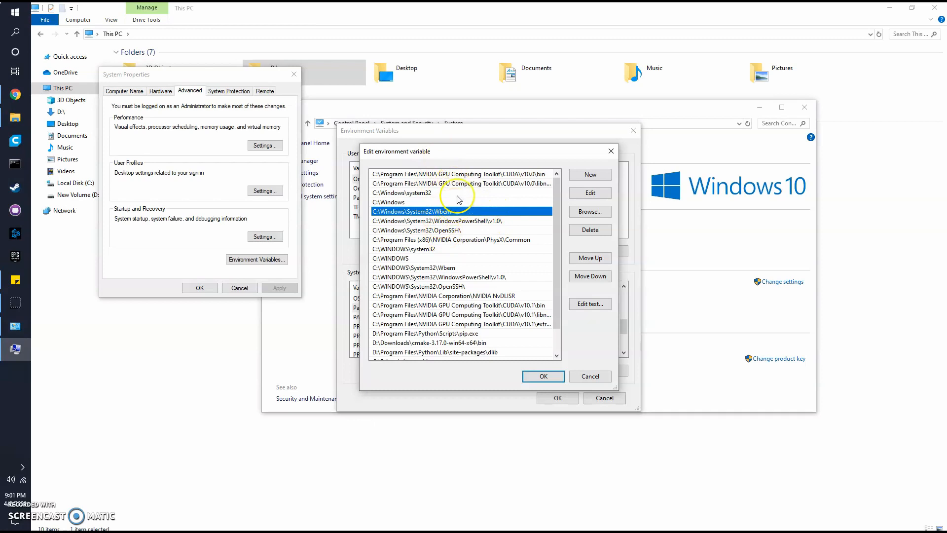
mouse_move(434, 183)
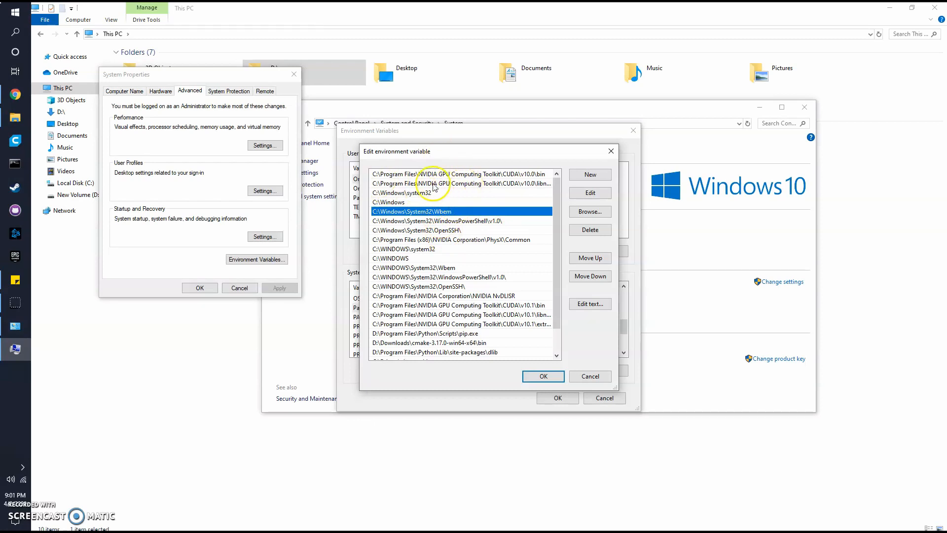
left_click(461, 184)
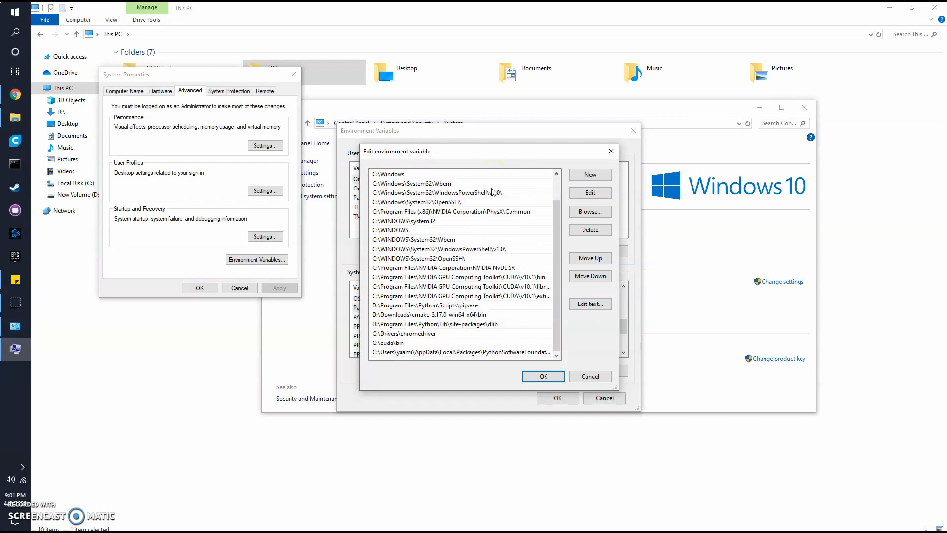
left_click(479, 277)
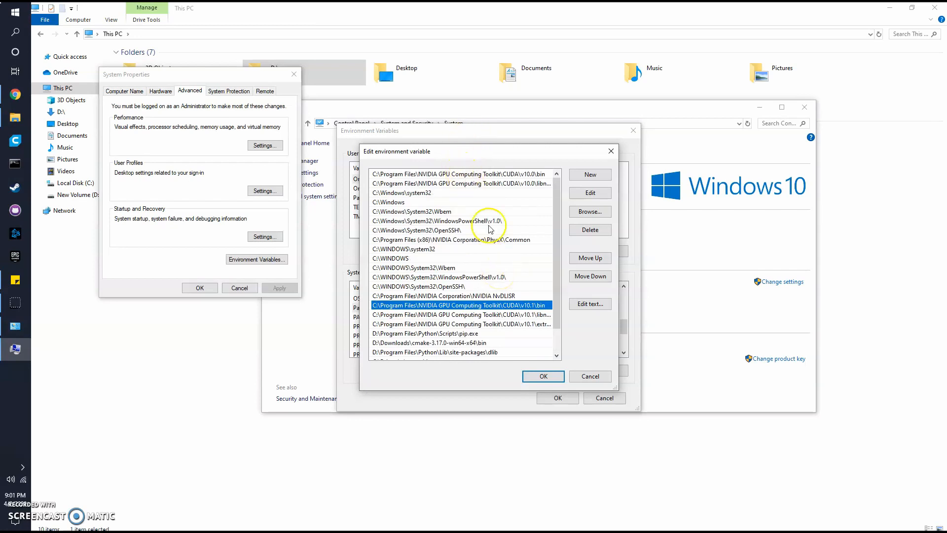
Cancel the Path and Environment Variables dialogs, then close System and File Explorer
left_click(590, 376)
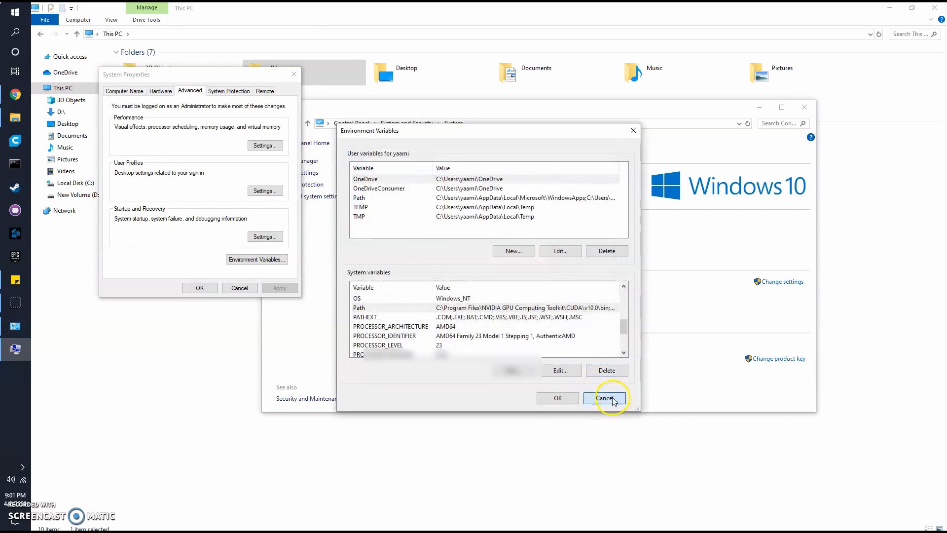
left_click(605, 397)
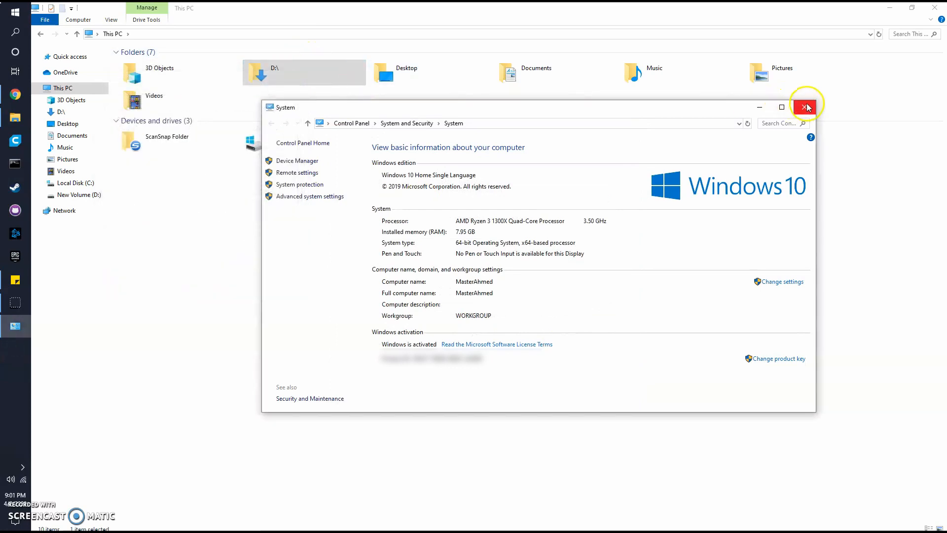
left_click(806, 107)
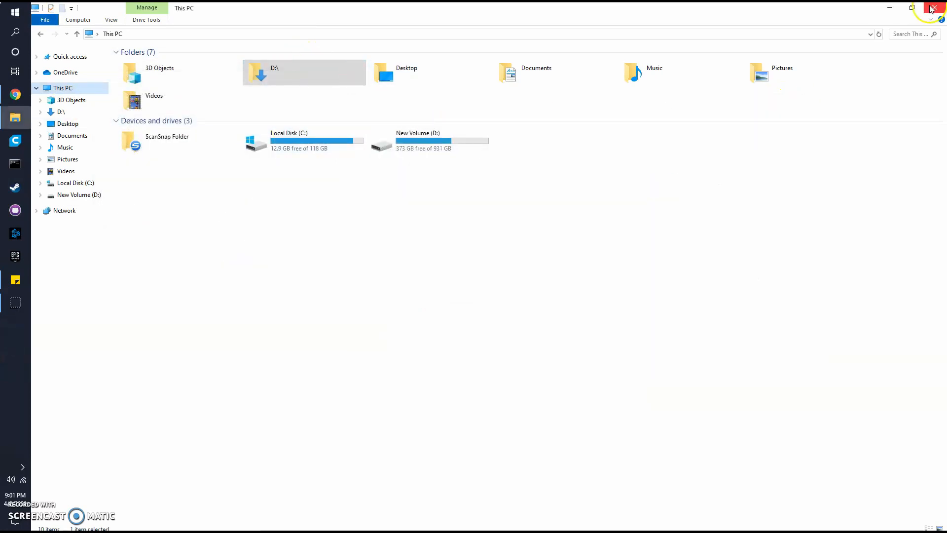
left_click(11, 11)
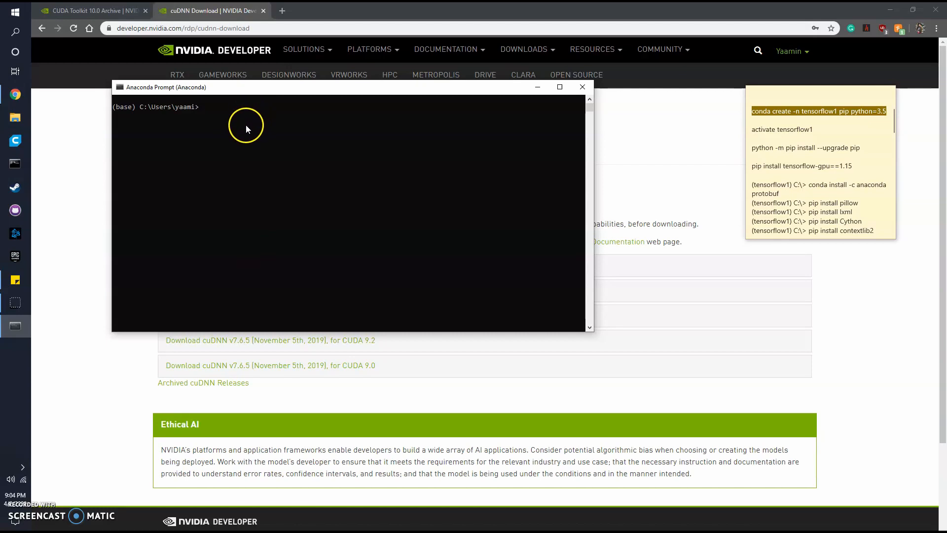
Select the 'activate tensorflow1' line in the sticky note
left_click(812, 130)
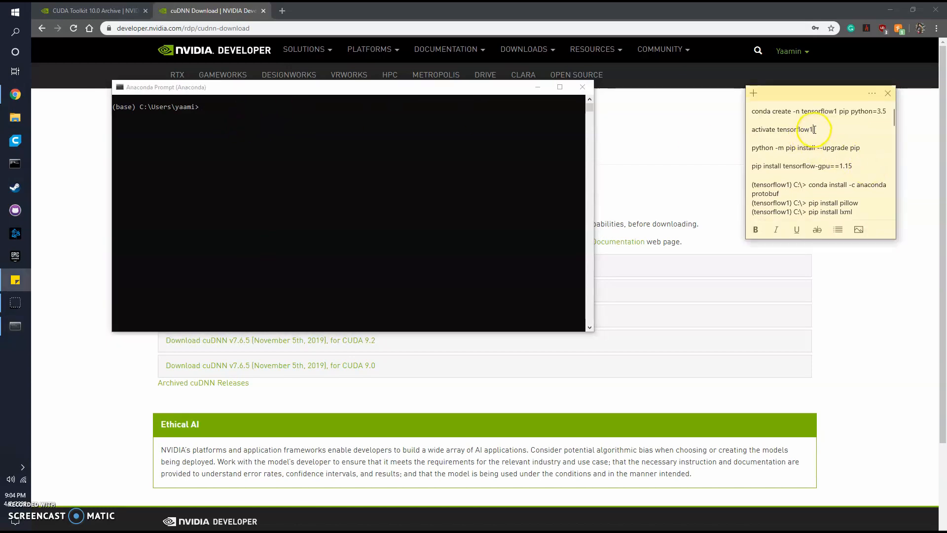
double_click(781, 129)
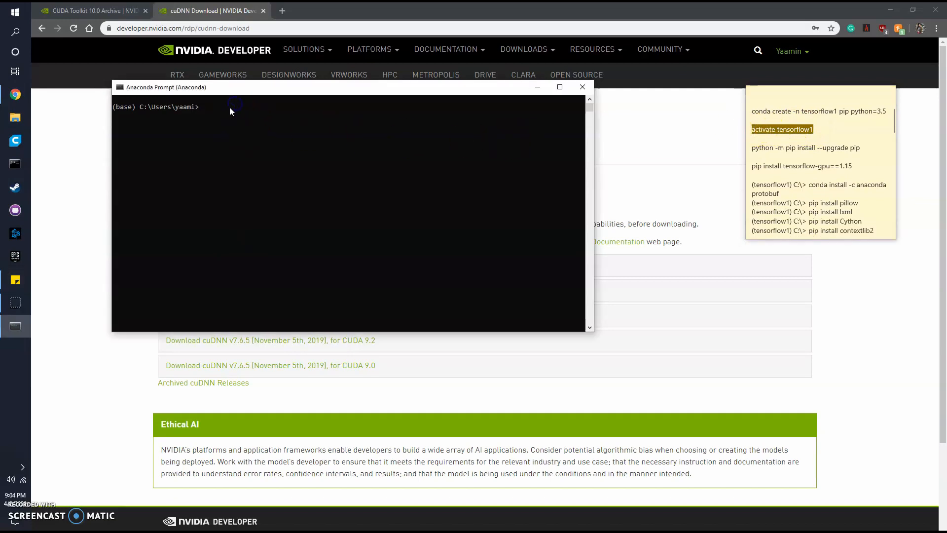
Run 'activate tensorflow1' at the prompt
type("activate tensorflow1")
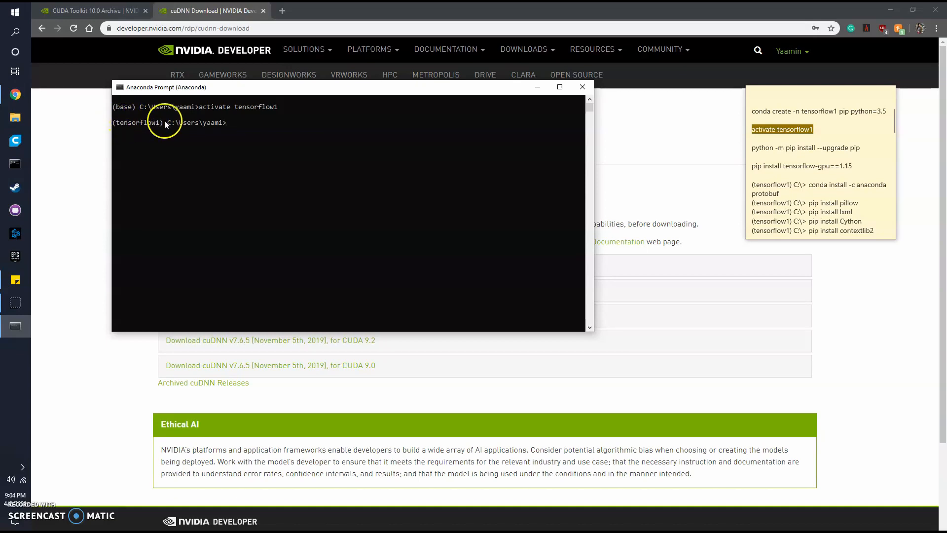
mouse_move(211, 126)
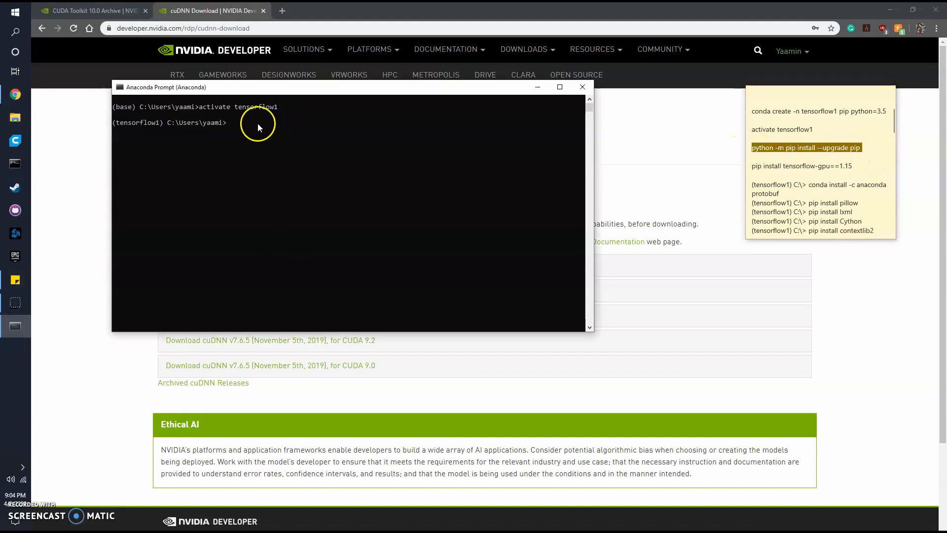
Run 'python -m pip install --upgrade pip', which reports pip 20.0.2 up to date
type("python -m pip install --upgrade pip")
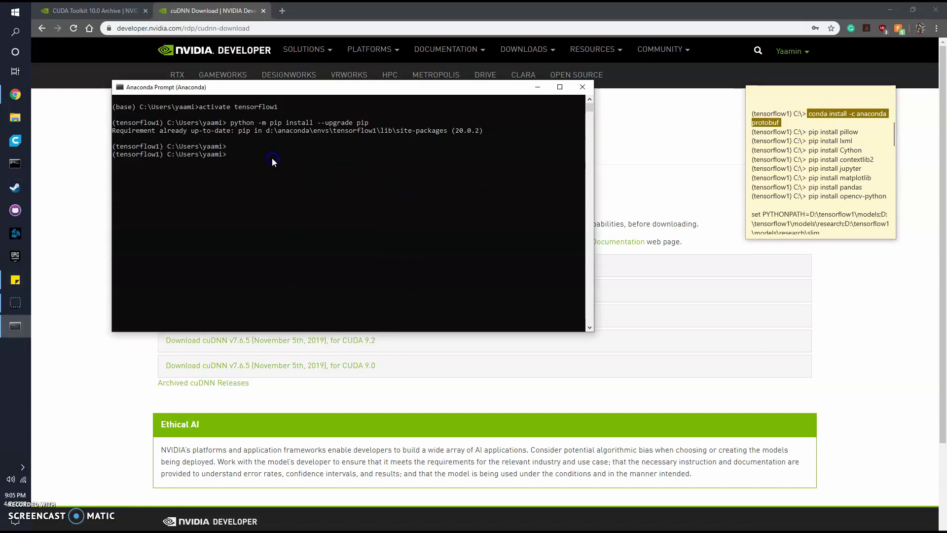
mouse_move(252, 158)
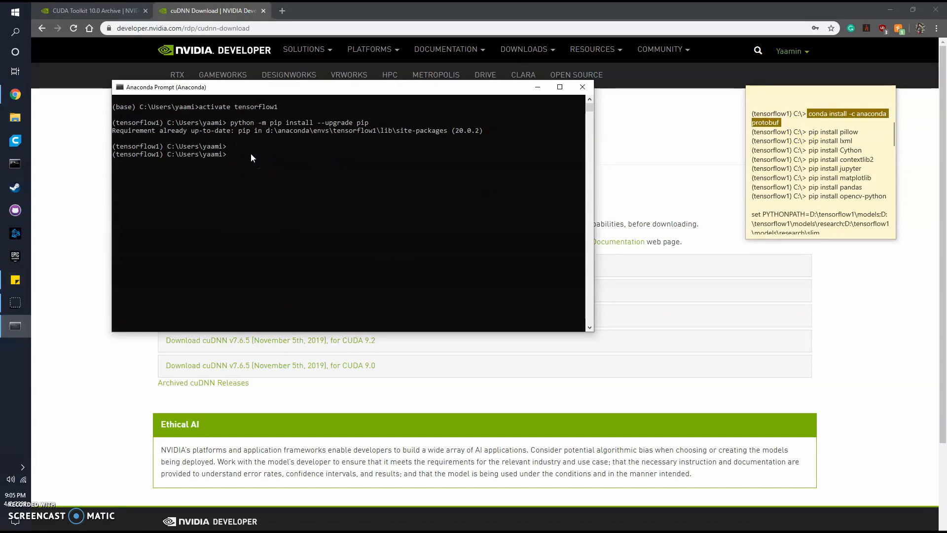
Run 'conda install -c anaconda protobuf' and check the already-installed result
type("conda install -c anaconda protobuf")
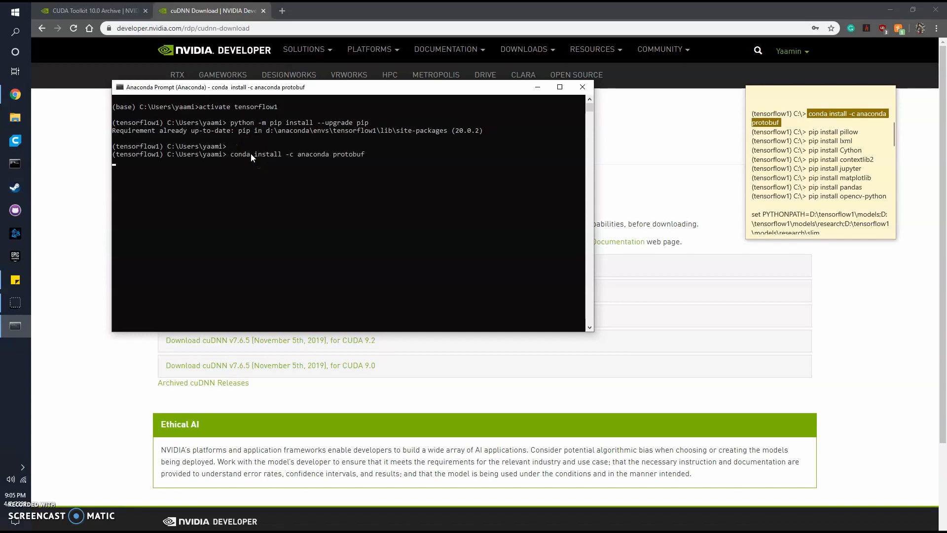
mouse_move(192, 183)
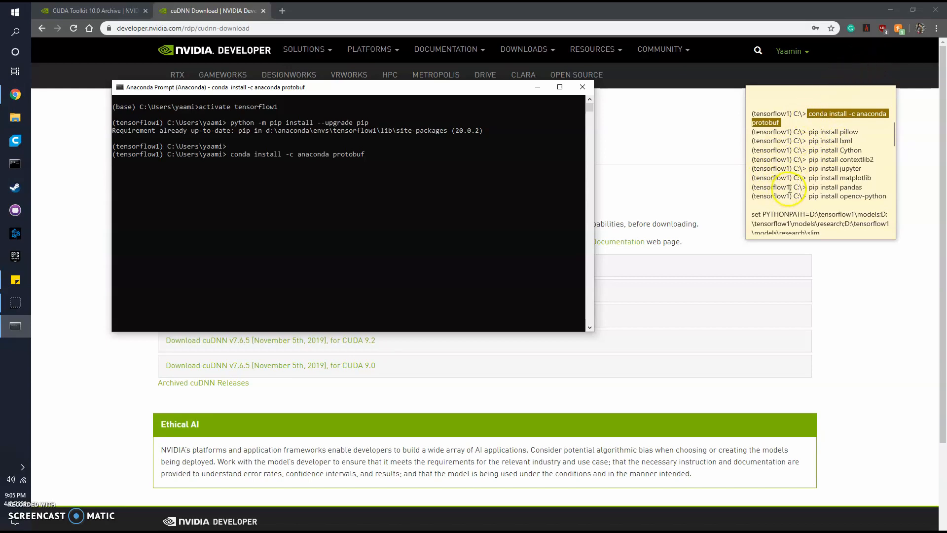
scroll("down", 3)
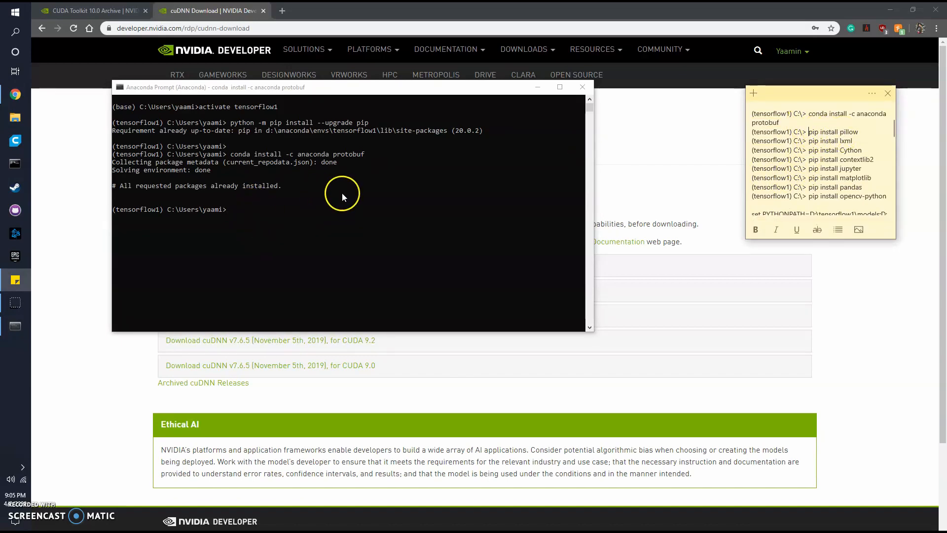
Scroll the notes to the set PYTHONPATH line and bring up File Explorer
scroll("down", 3)
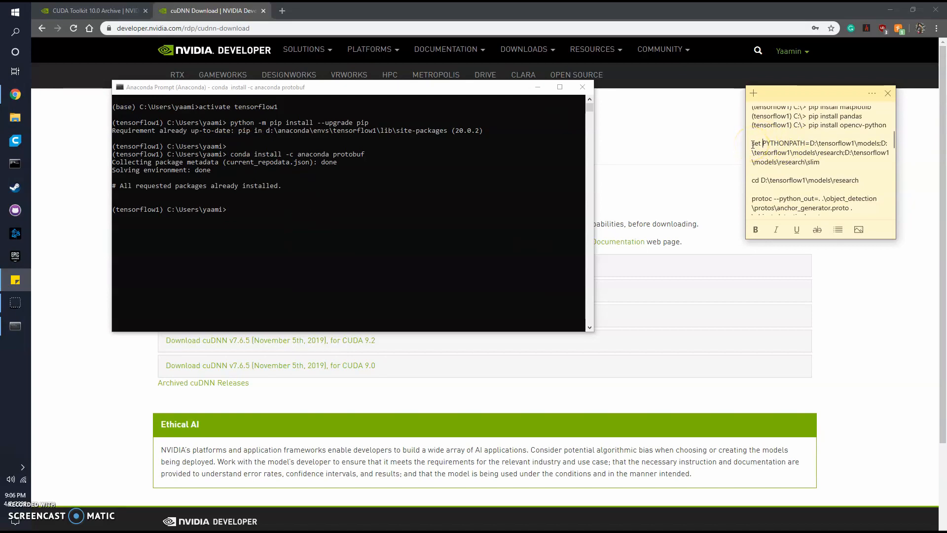
mouse_move(819, 143)
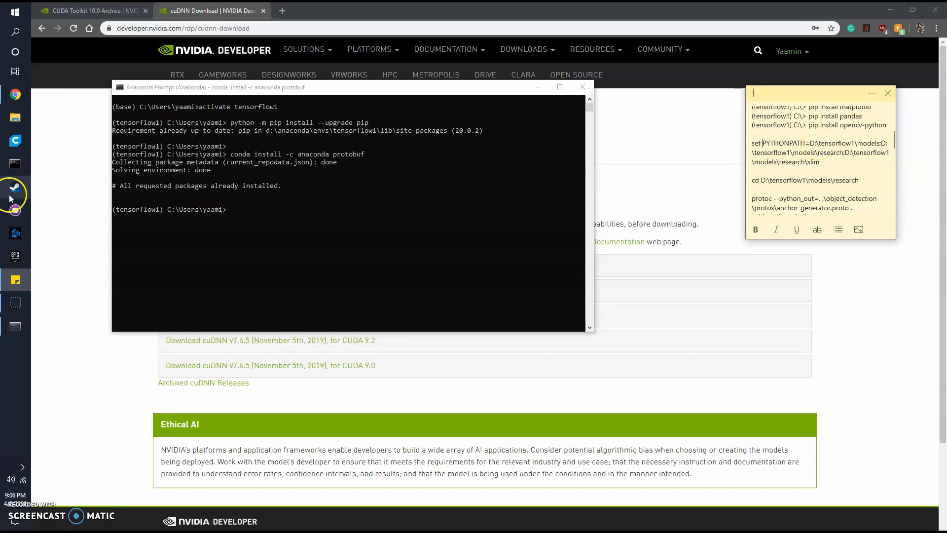
left_click(15, 117)
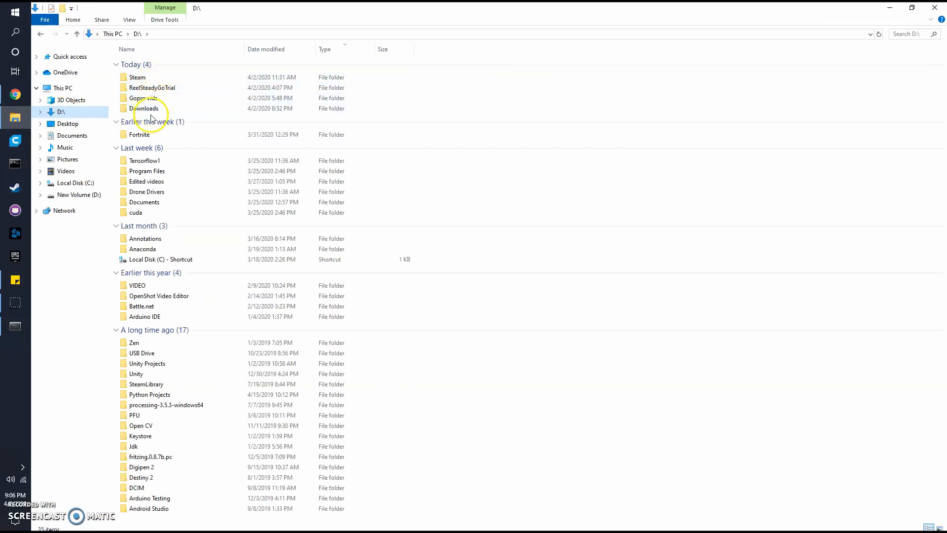
Browse into D:\Tensorflow1\models\research and look over its contents
double_click(141, 161)
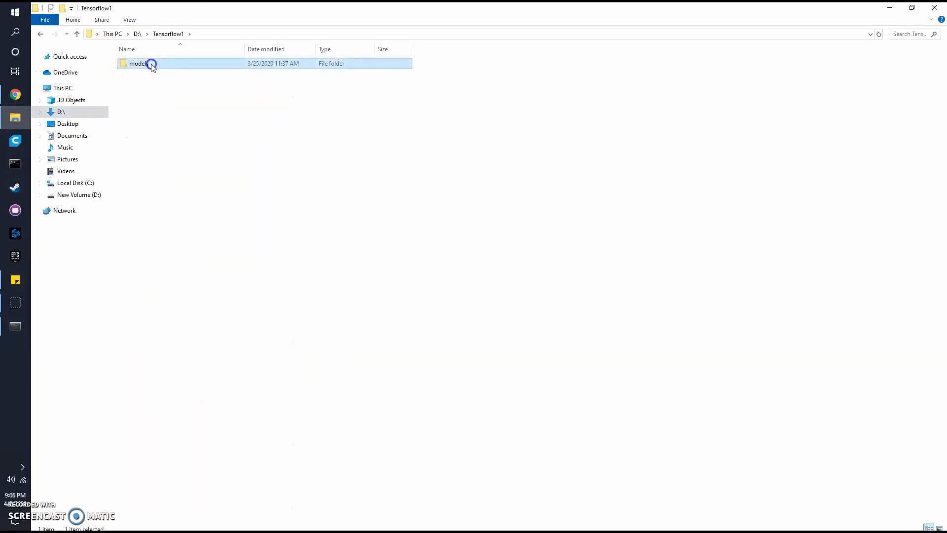
double_click(138, 63)
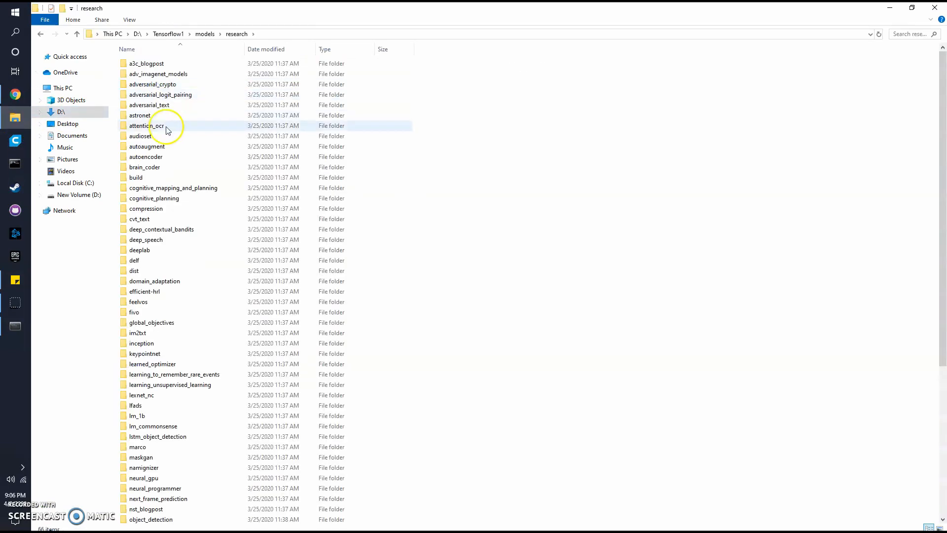
scroll("down", 3)
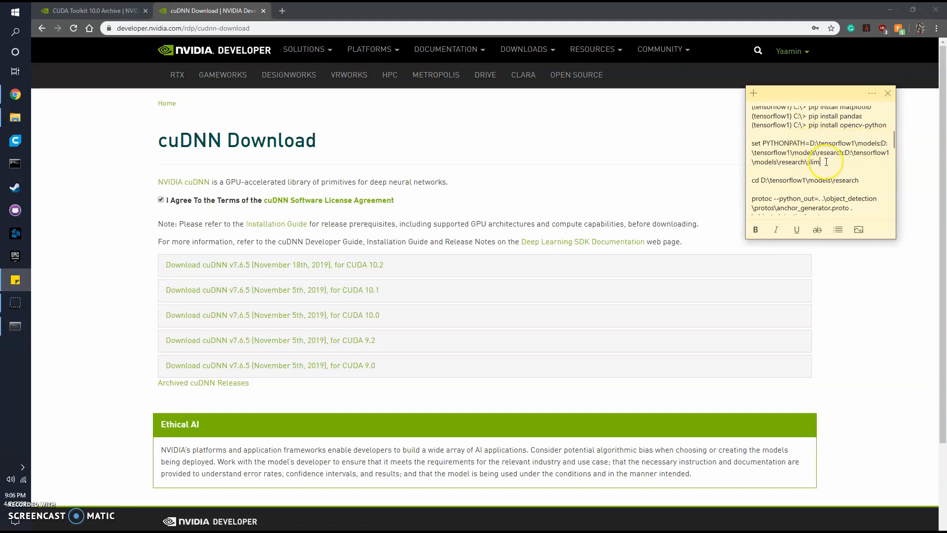
Type 'slim' to fix the slim folder in the noted PYTHONPATH command
type("slim")
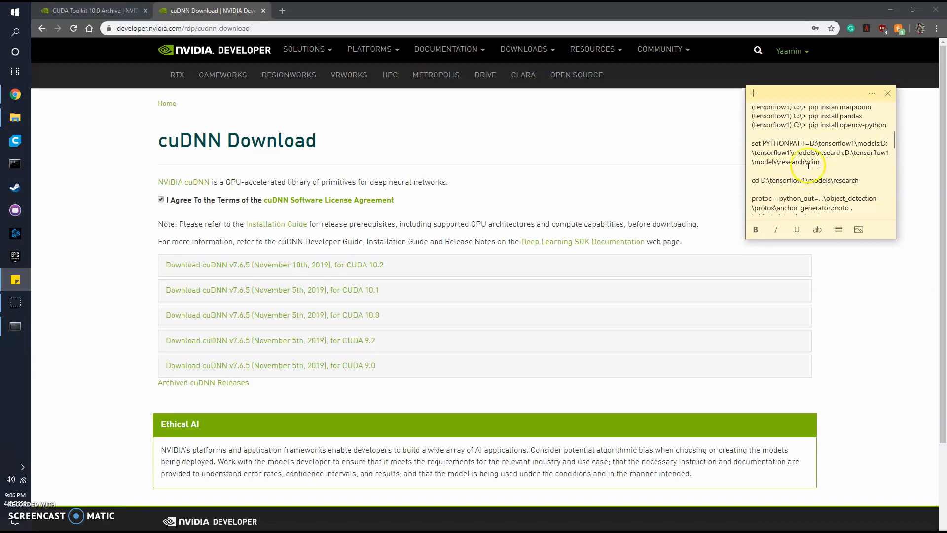
mouse_move(47, 209)
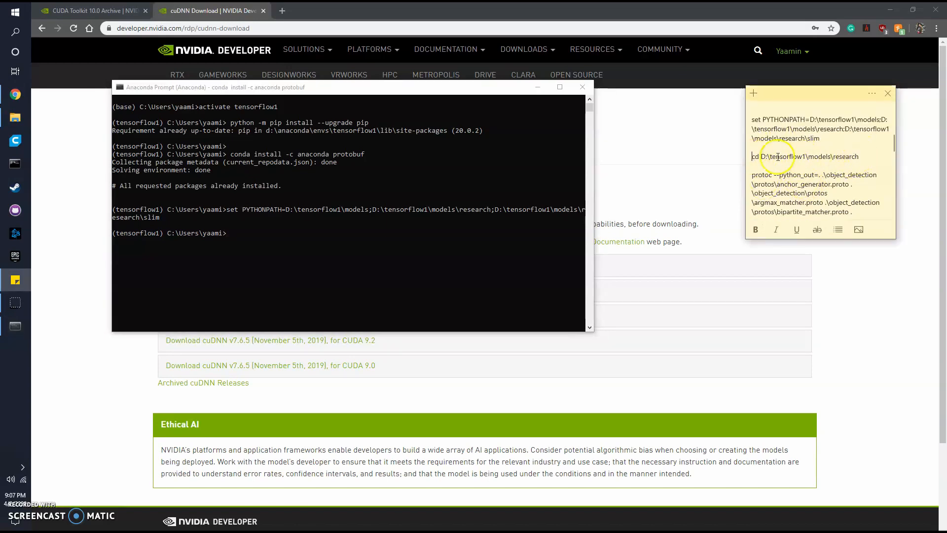
Switch to drive D and change into D:\tensorflow1\models\research
double_click(806, 156)
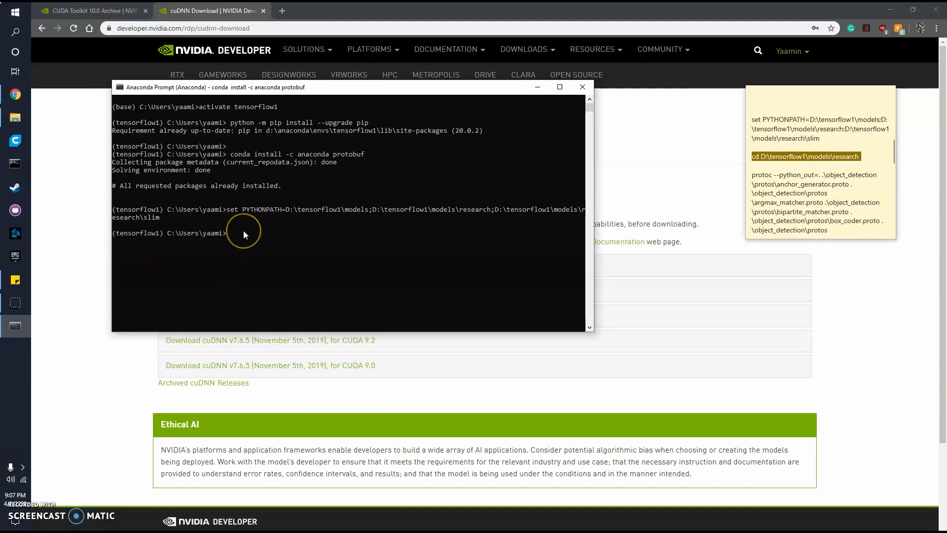
type("cd D:\\tensorflow1\\models\\research")
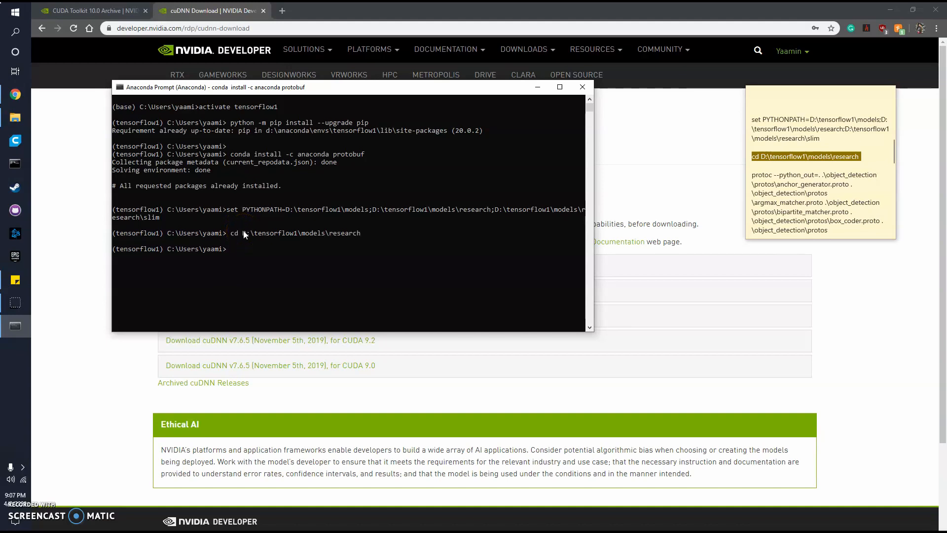
type("CD")
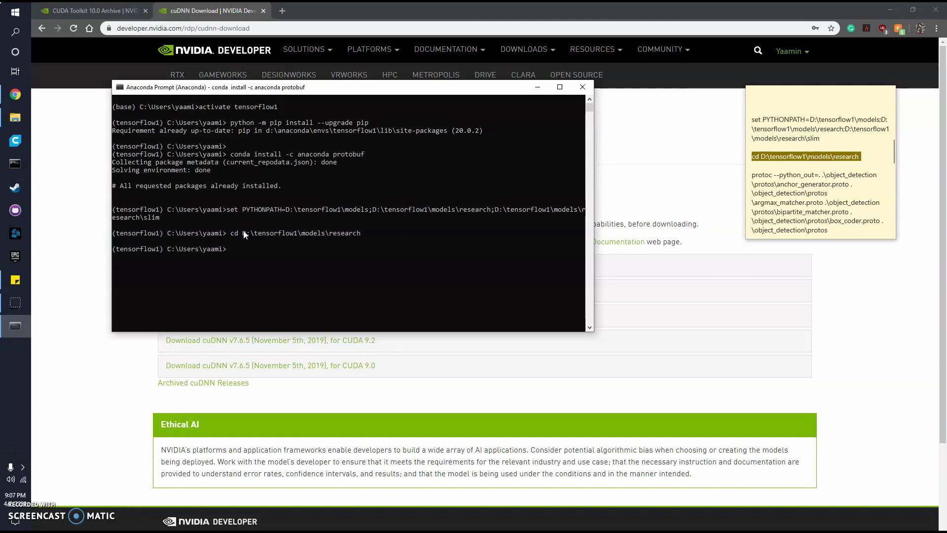
type("cd D:\\")
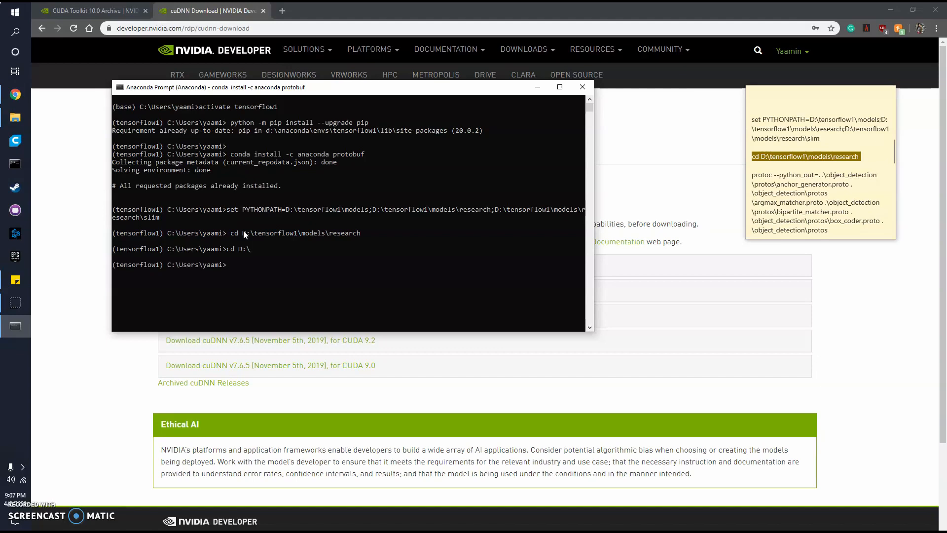
type("cd D")
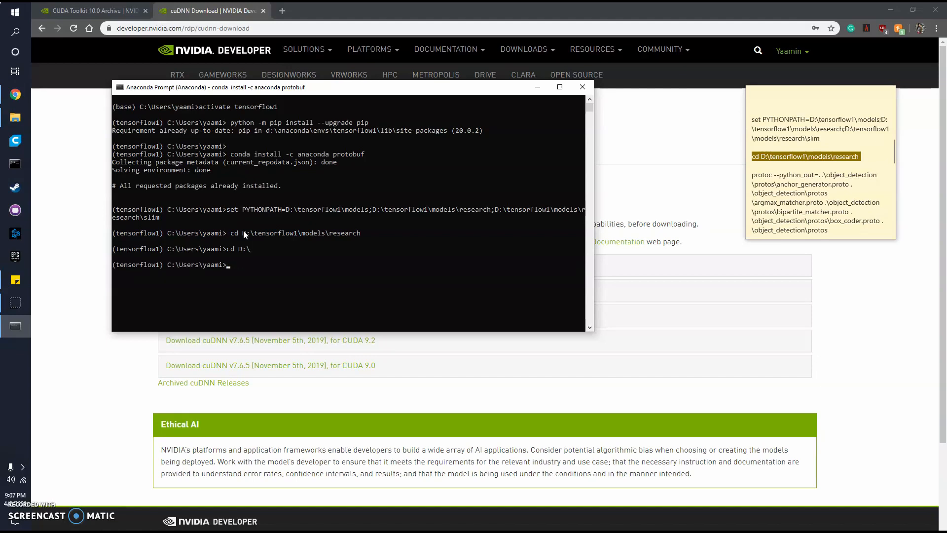
type("d:")
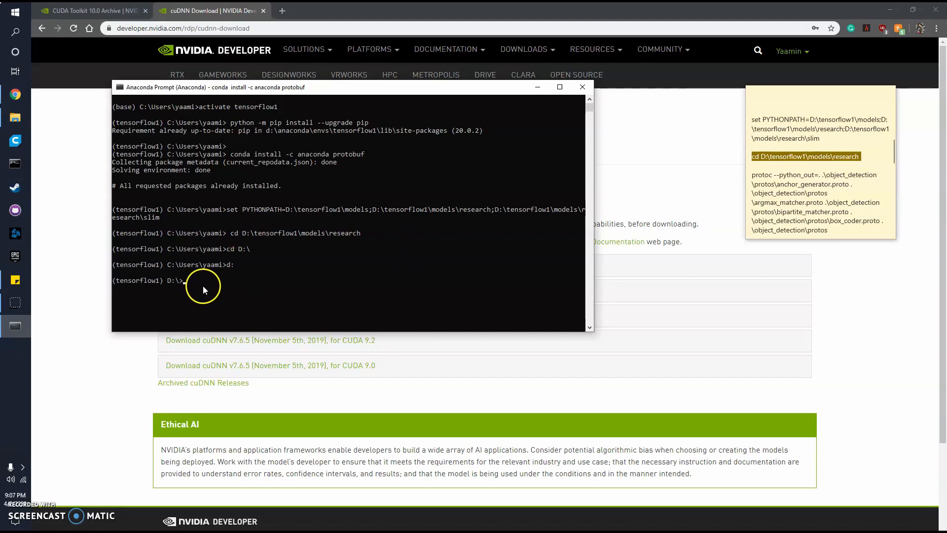
type("cd D:\\tensorflow1\\models\\research")
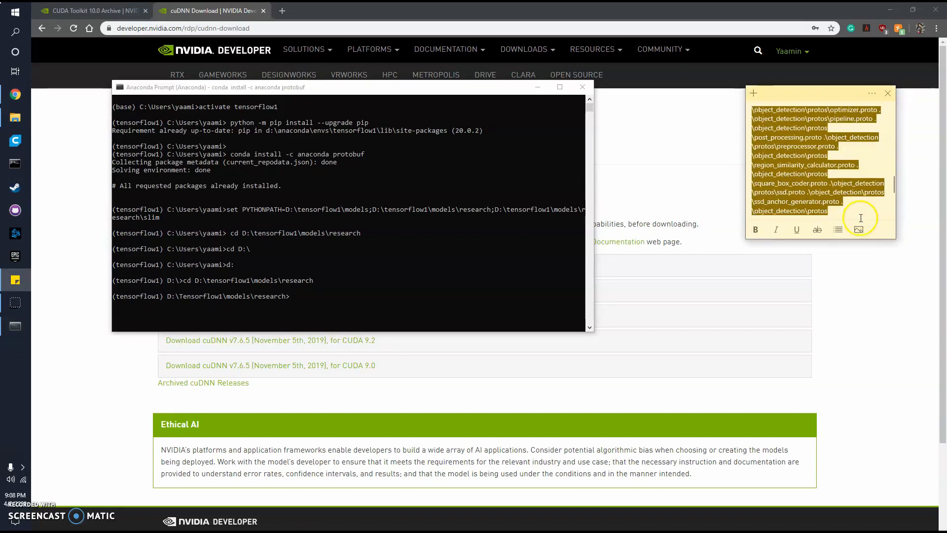
Scroll down past the protoc command compiling the object_detection .proto files
scroll("down", 3)
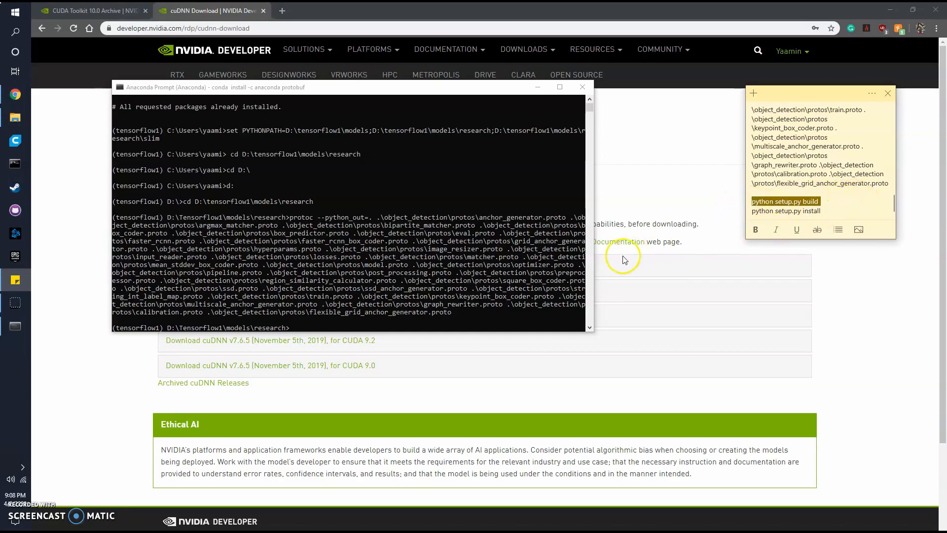
mouse_move(318, 328)
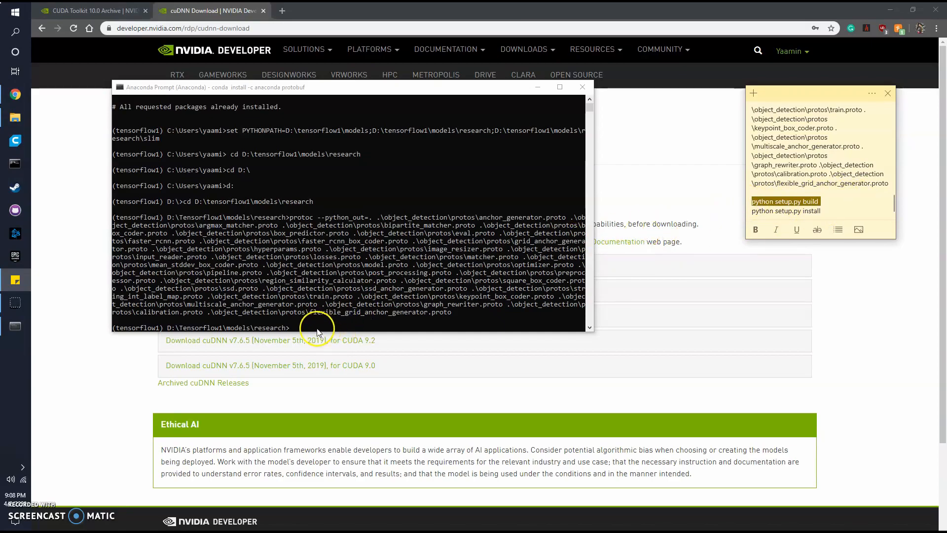
Run python setup.py build, then python setup.py install, for object-detection
type("python setup.py build")
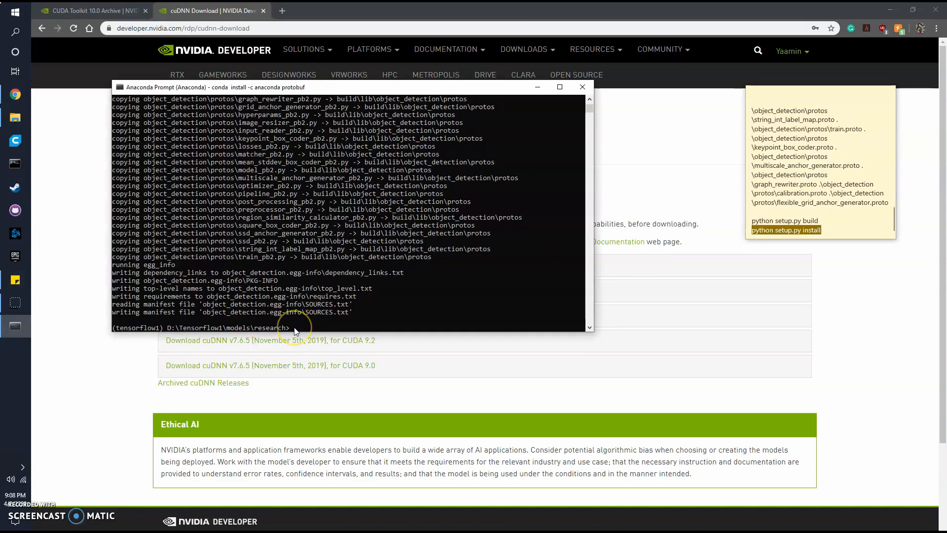
type("python setup.py install")
left_click(821, 162)
type("import tensorflow as tf")
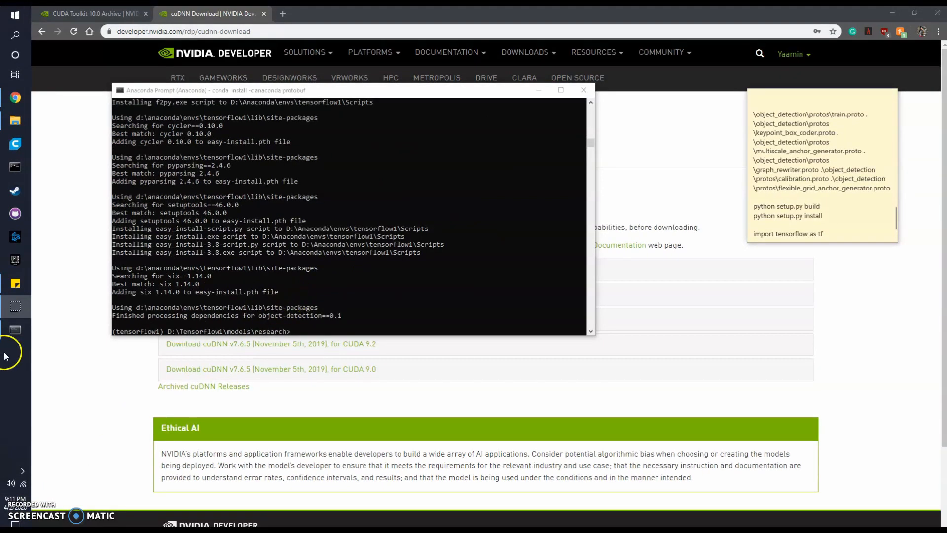
mouse_move(380, 310)
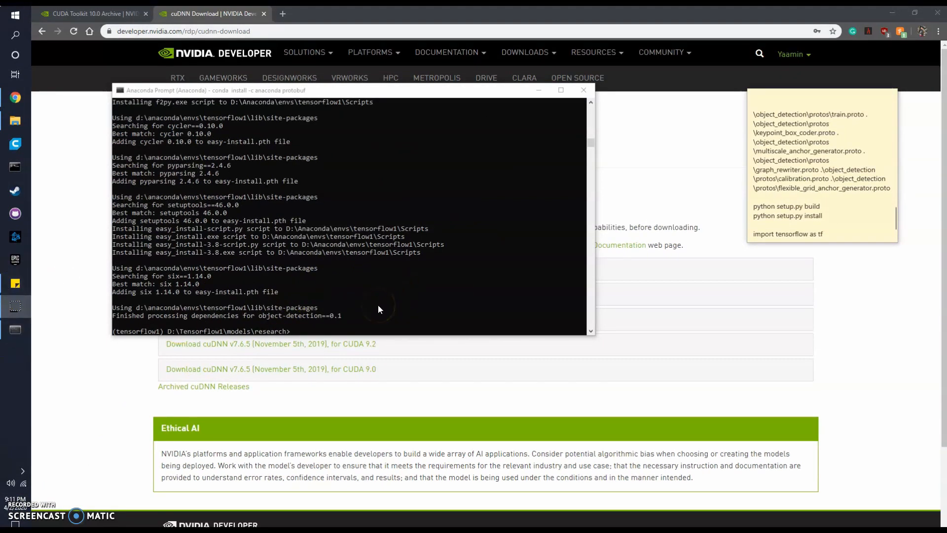
mouse_move(15, 283)
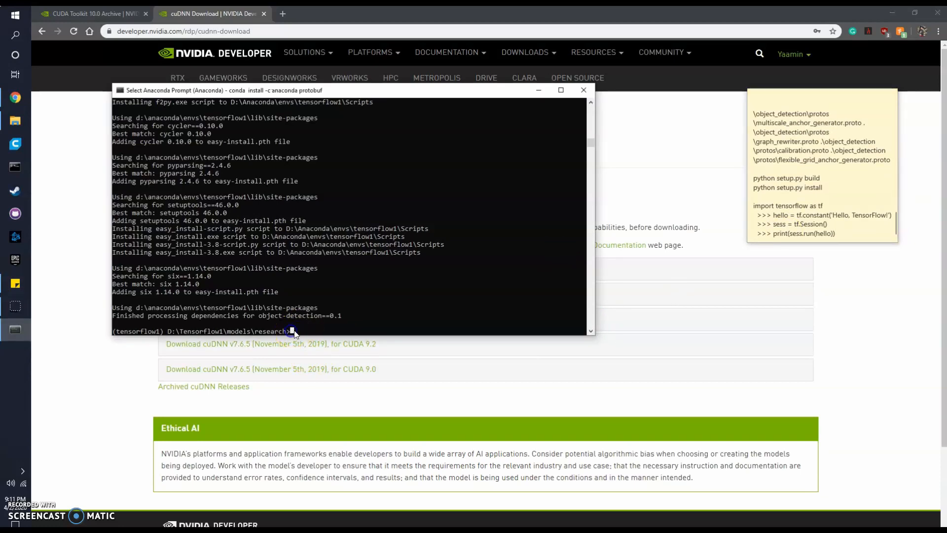
Start Python and define hello = tf.constant('Hello, TensorFlow!')
type("python")
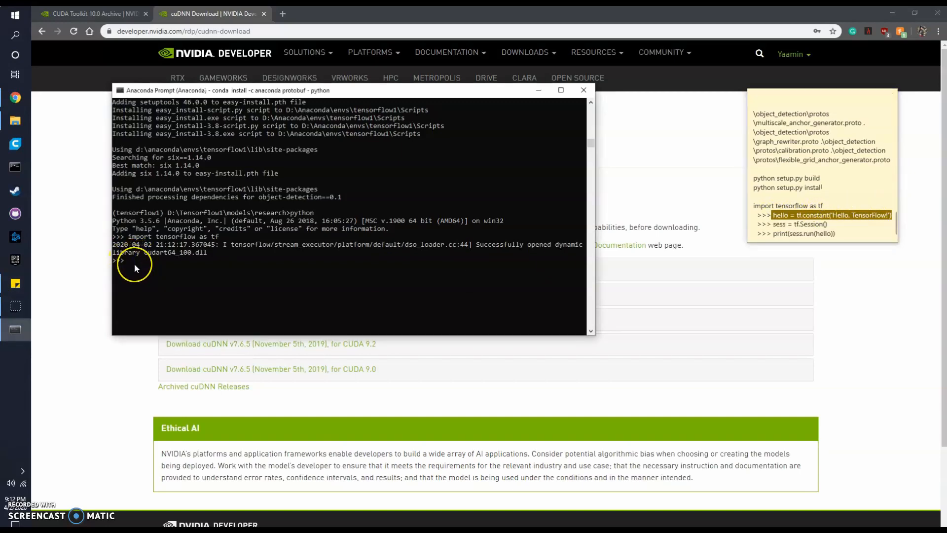
type("hello = tf.constant('Hello, TensorFlow!')")
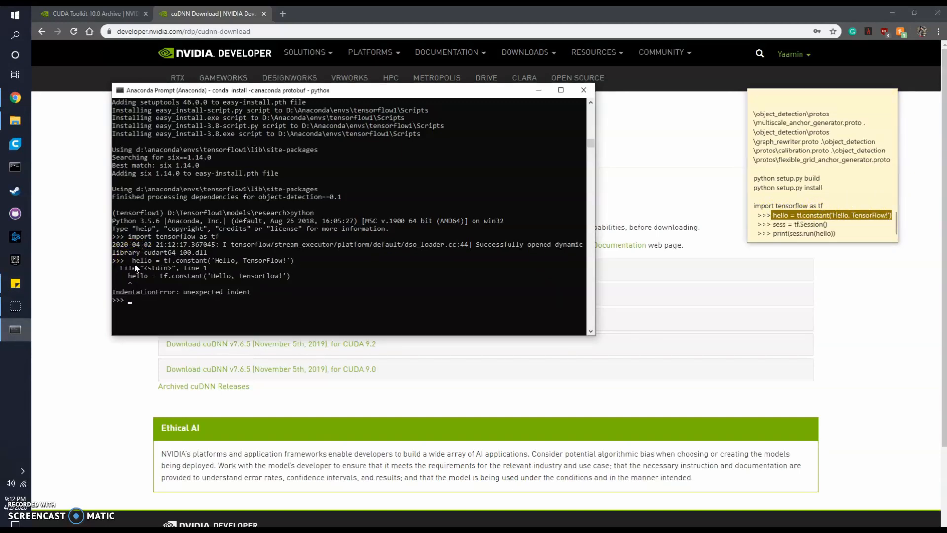
mouse_move(140, 270)
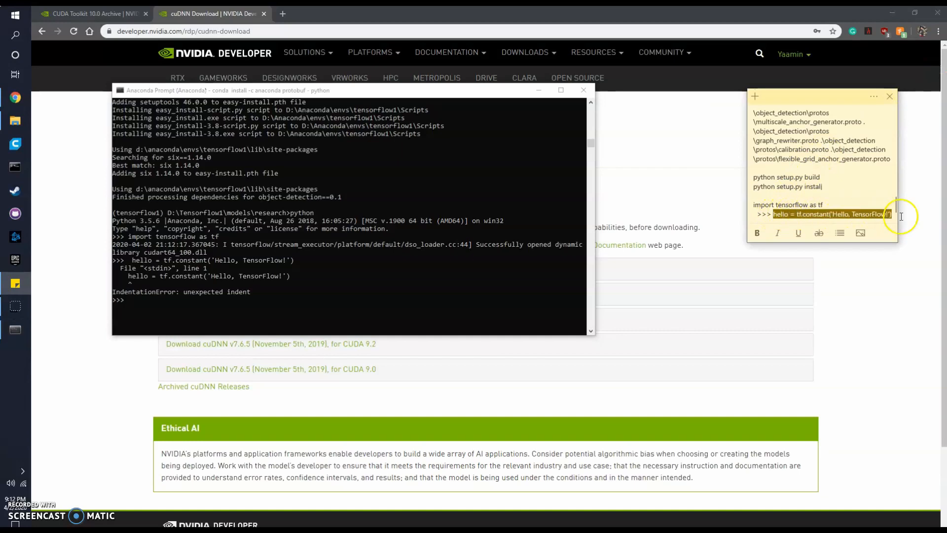
mouse_move(627, 217)
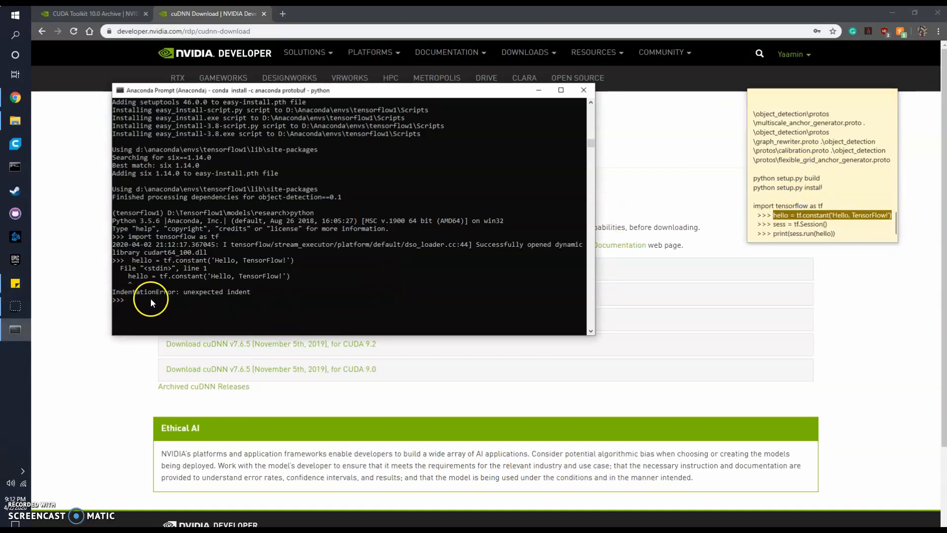
type("hello = tf.constant('Hello, TensorFlow!')")
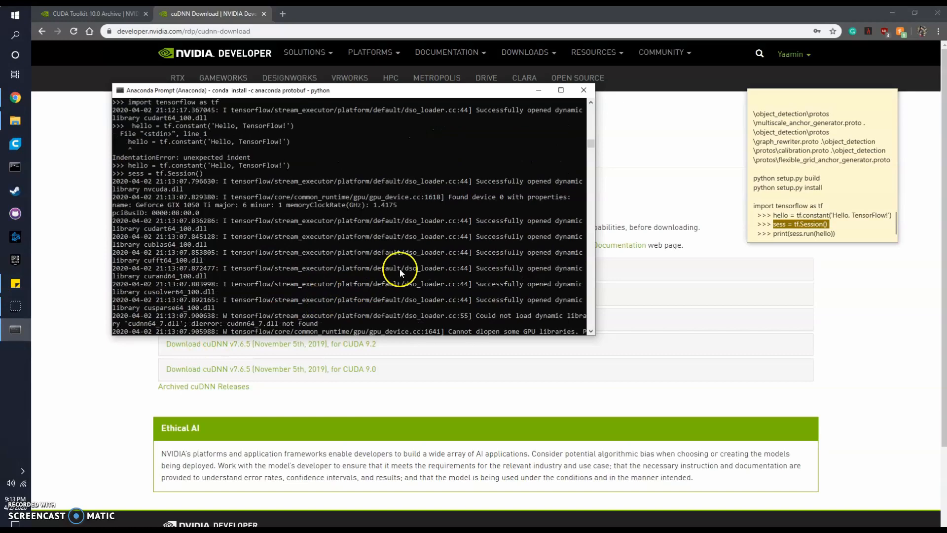
scroll("down", 3)
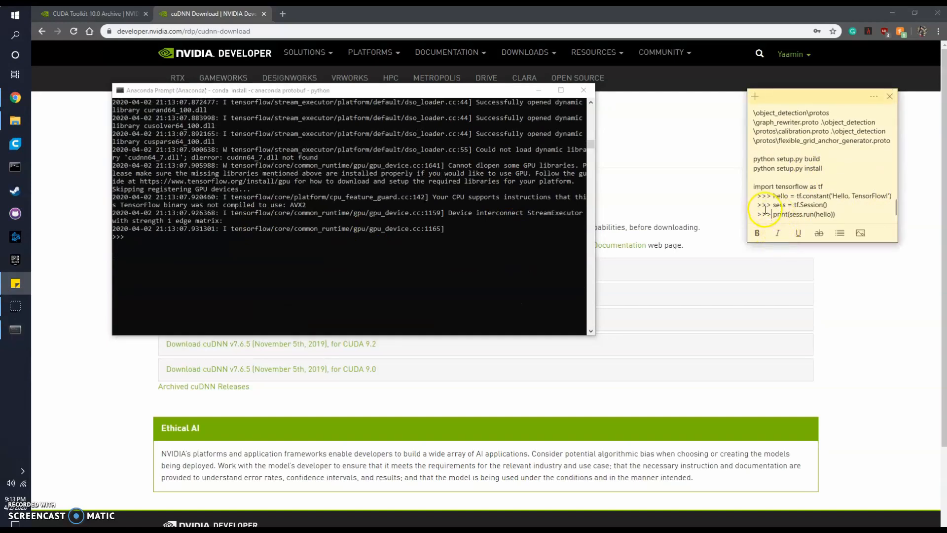
Print sess.run(hello), then open the Tensorflow1 folder in File Explorer
double_click(780, 214)
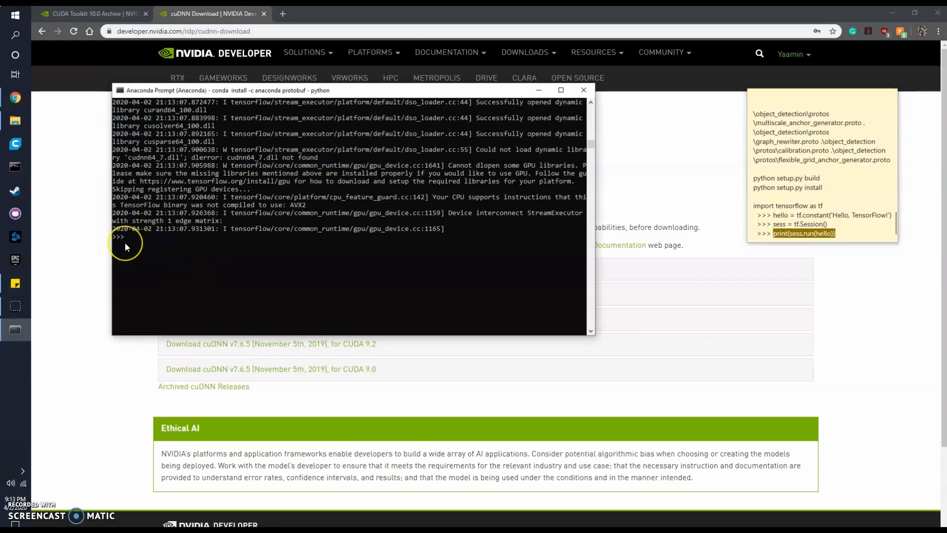
type("print(sess.run(hello))")
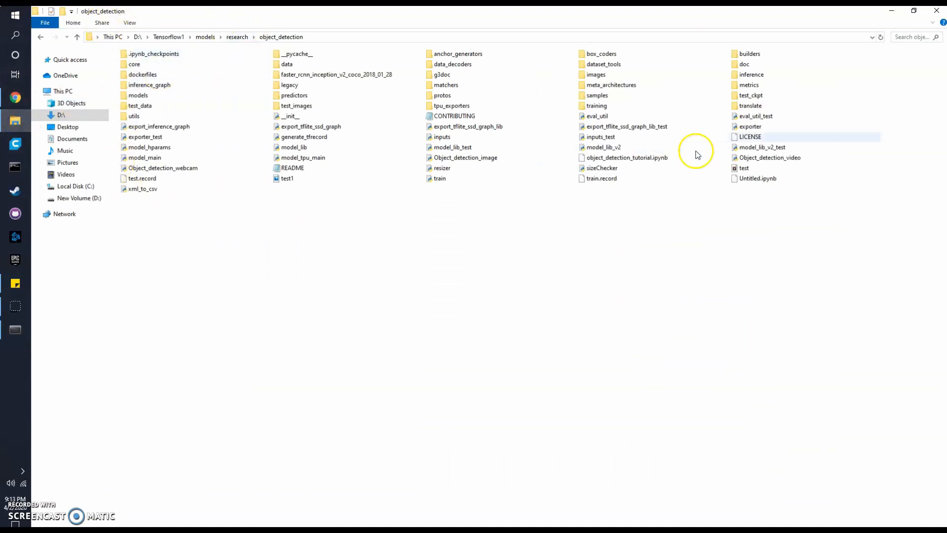
left_click(168, 36)
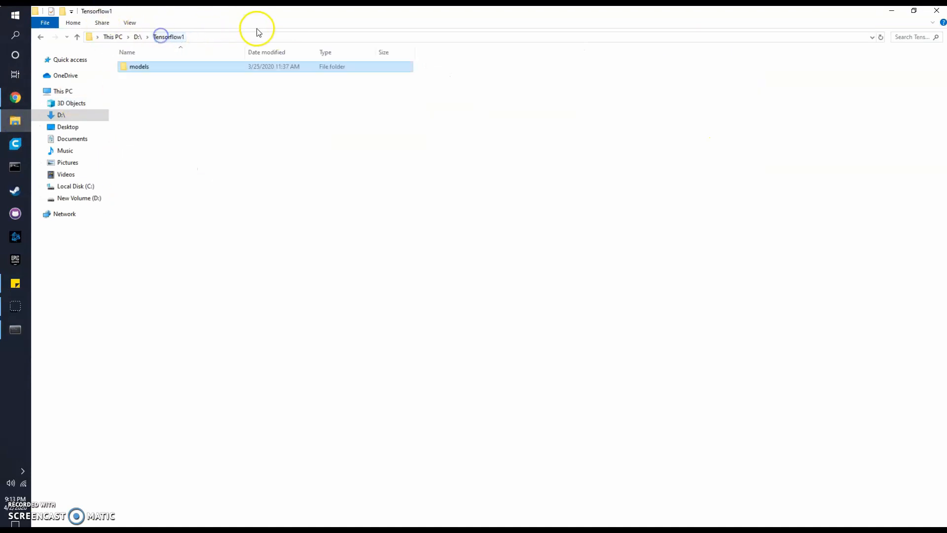
double_click(139, 67)
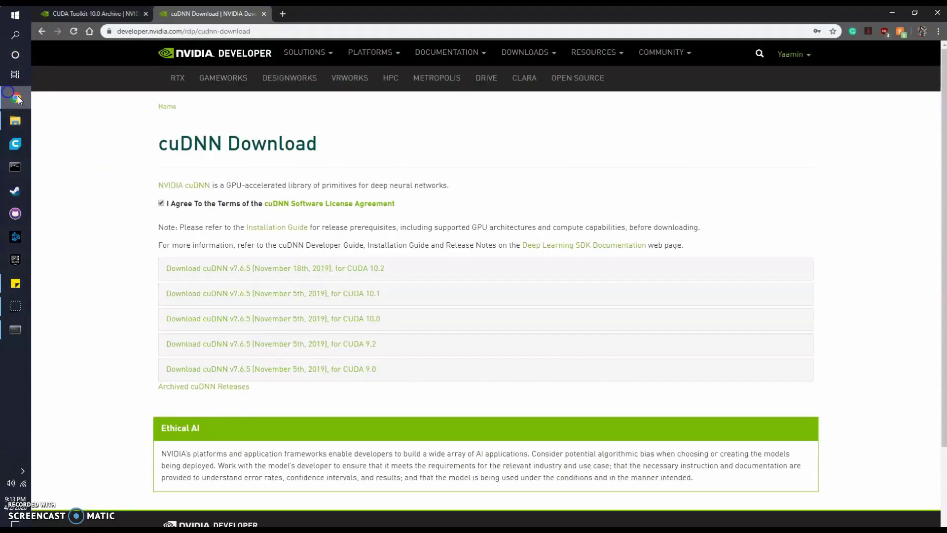
mouse_move(269, 271)
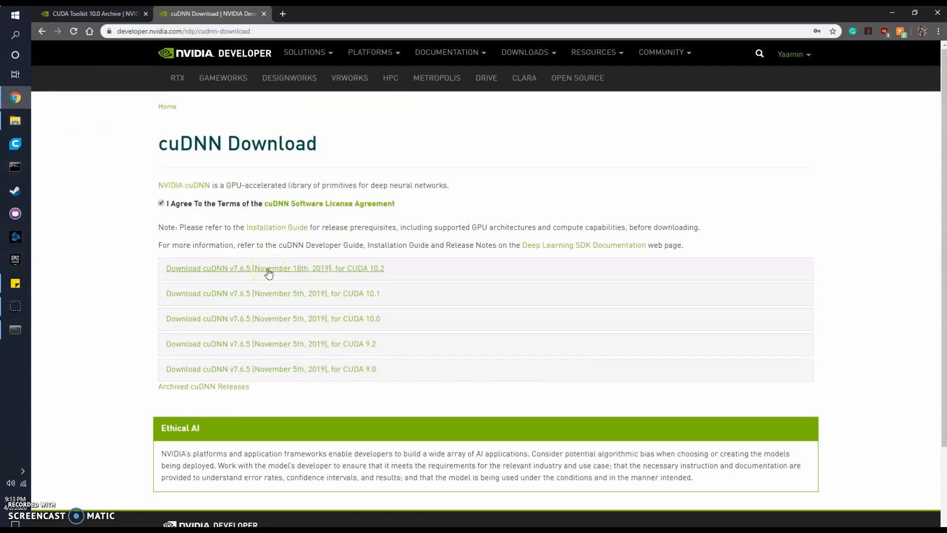
mouse_move(103, 208)
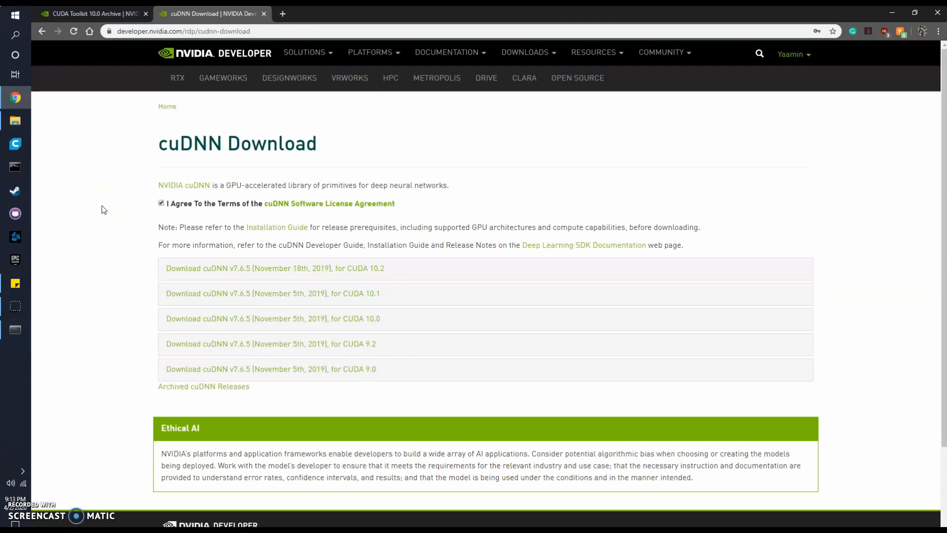
mouse_move(46, 396)
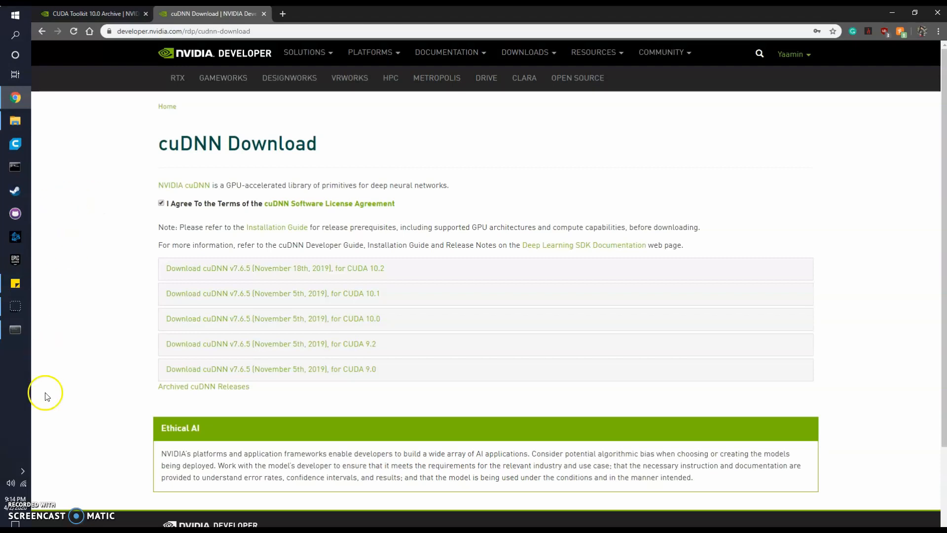